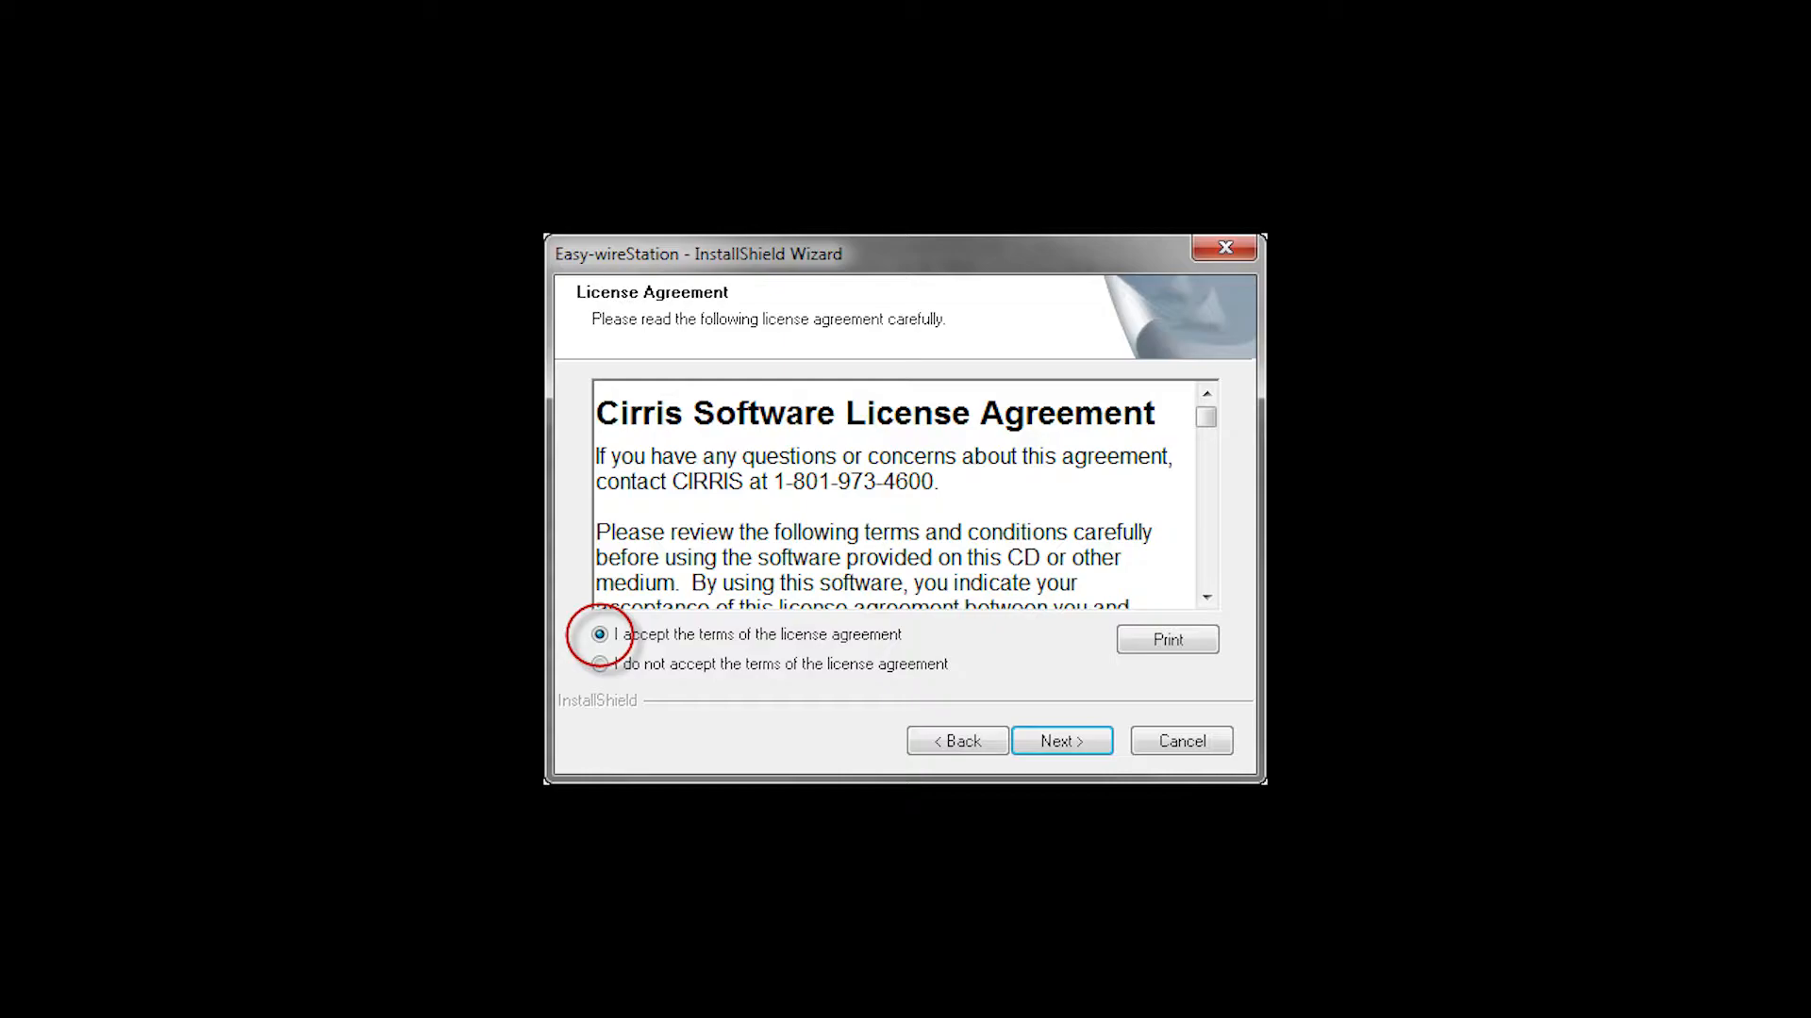
- Accept the terms of the Cirris software license agreement
{"action": "left_click", "coordinate": [1058, 739]}
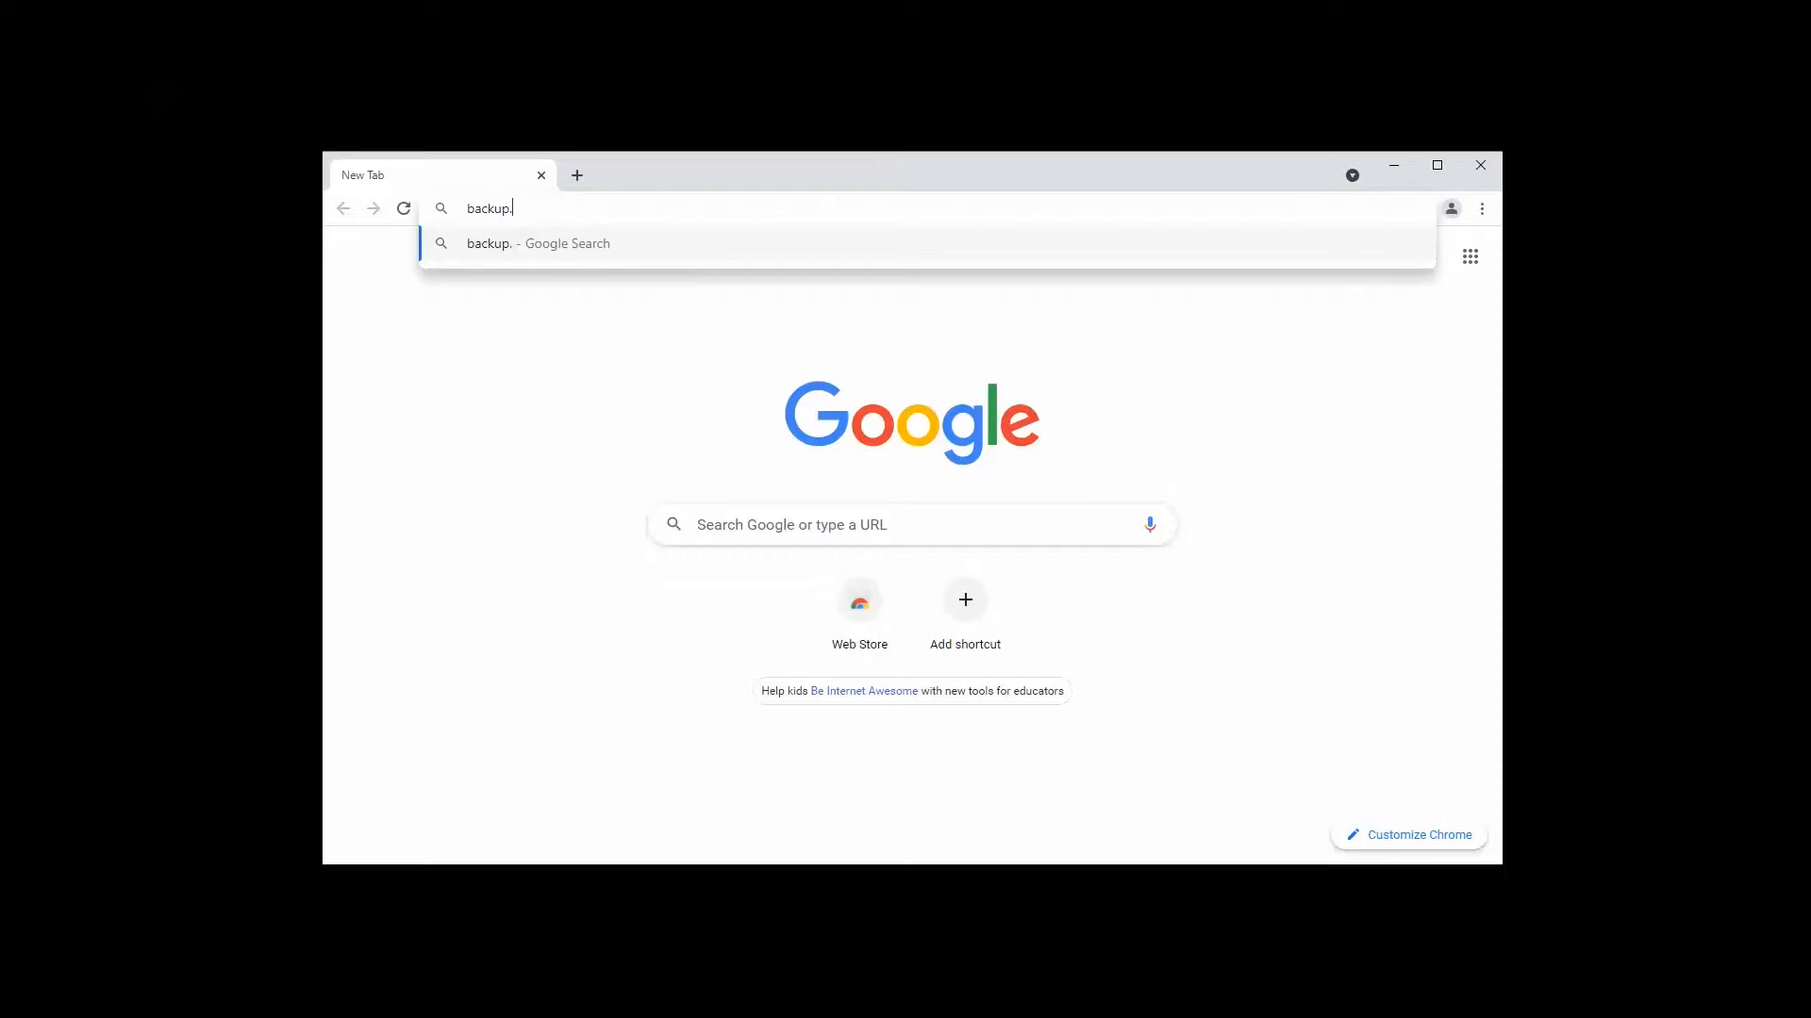
- Enter backup.easy-wire.com in the Chrome address bar
{"action": "type", "text": "easy-"}
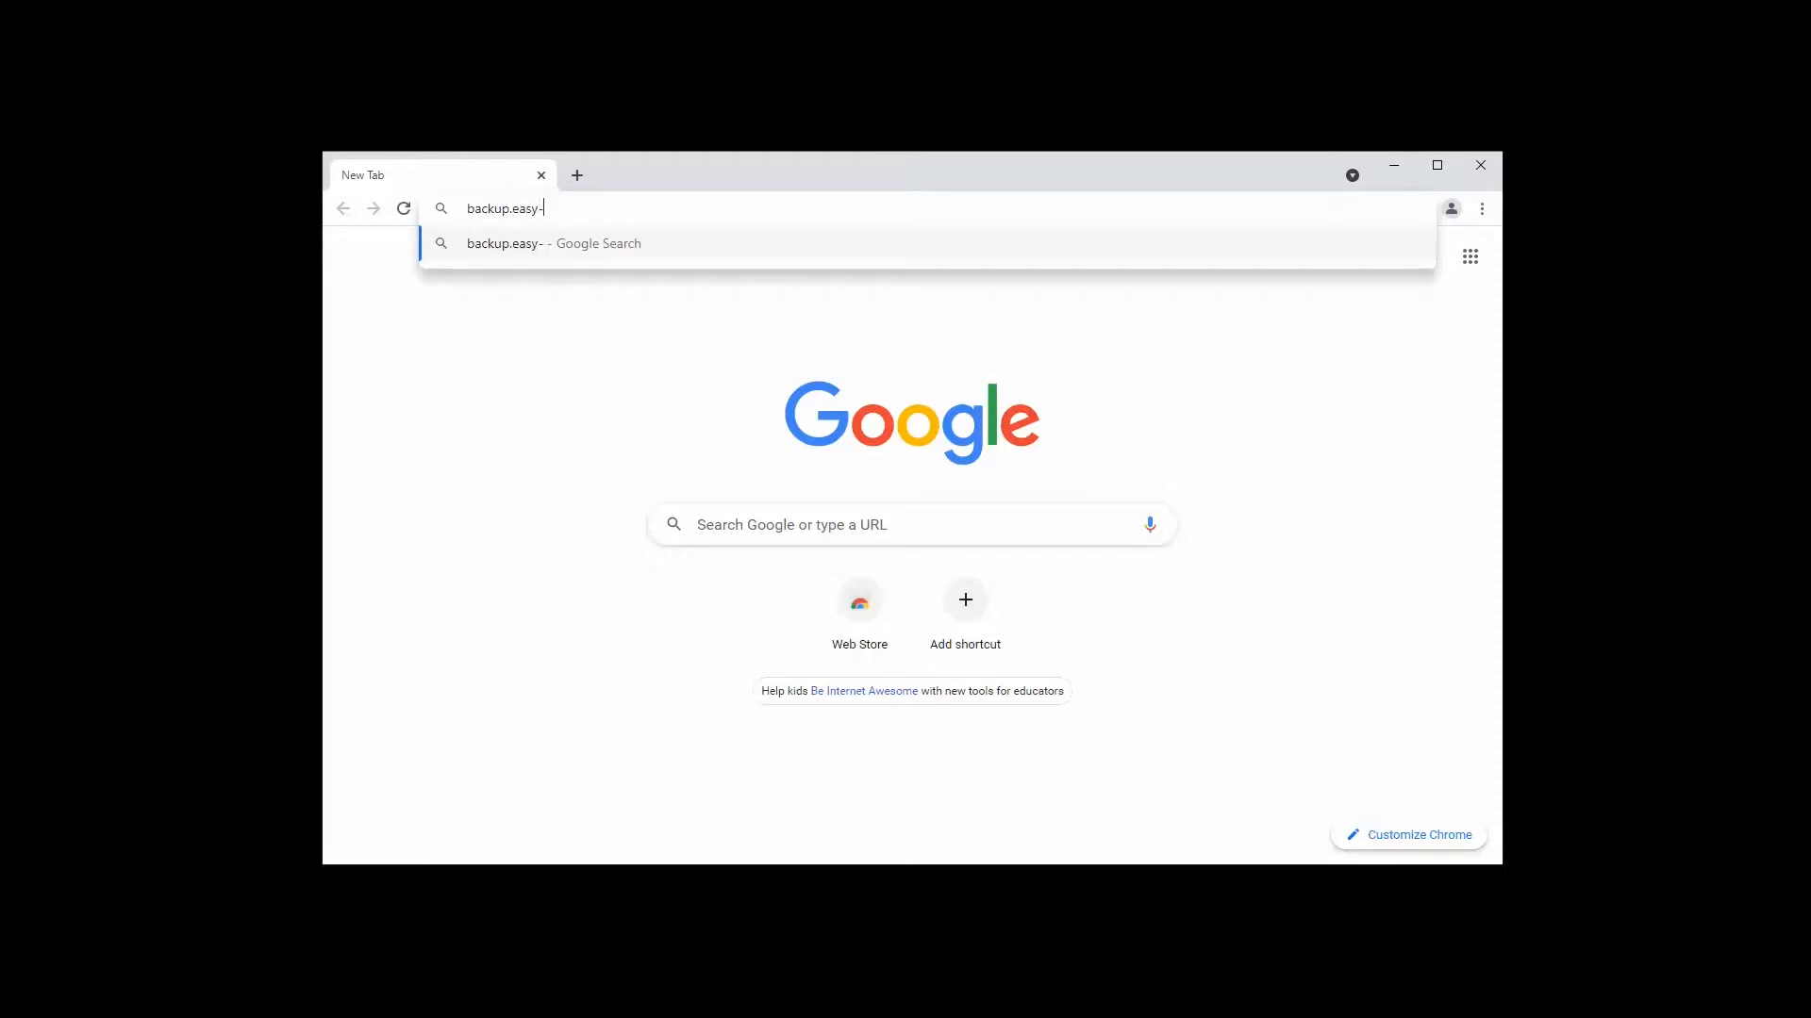
{"action": "type", "text": "wire.com"}
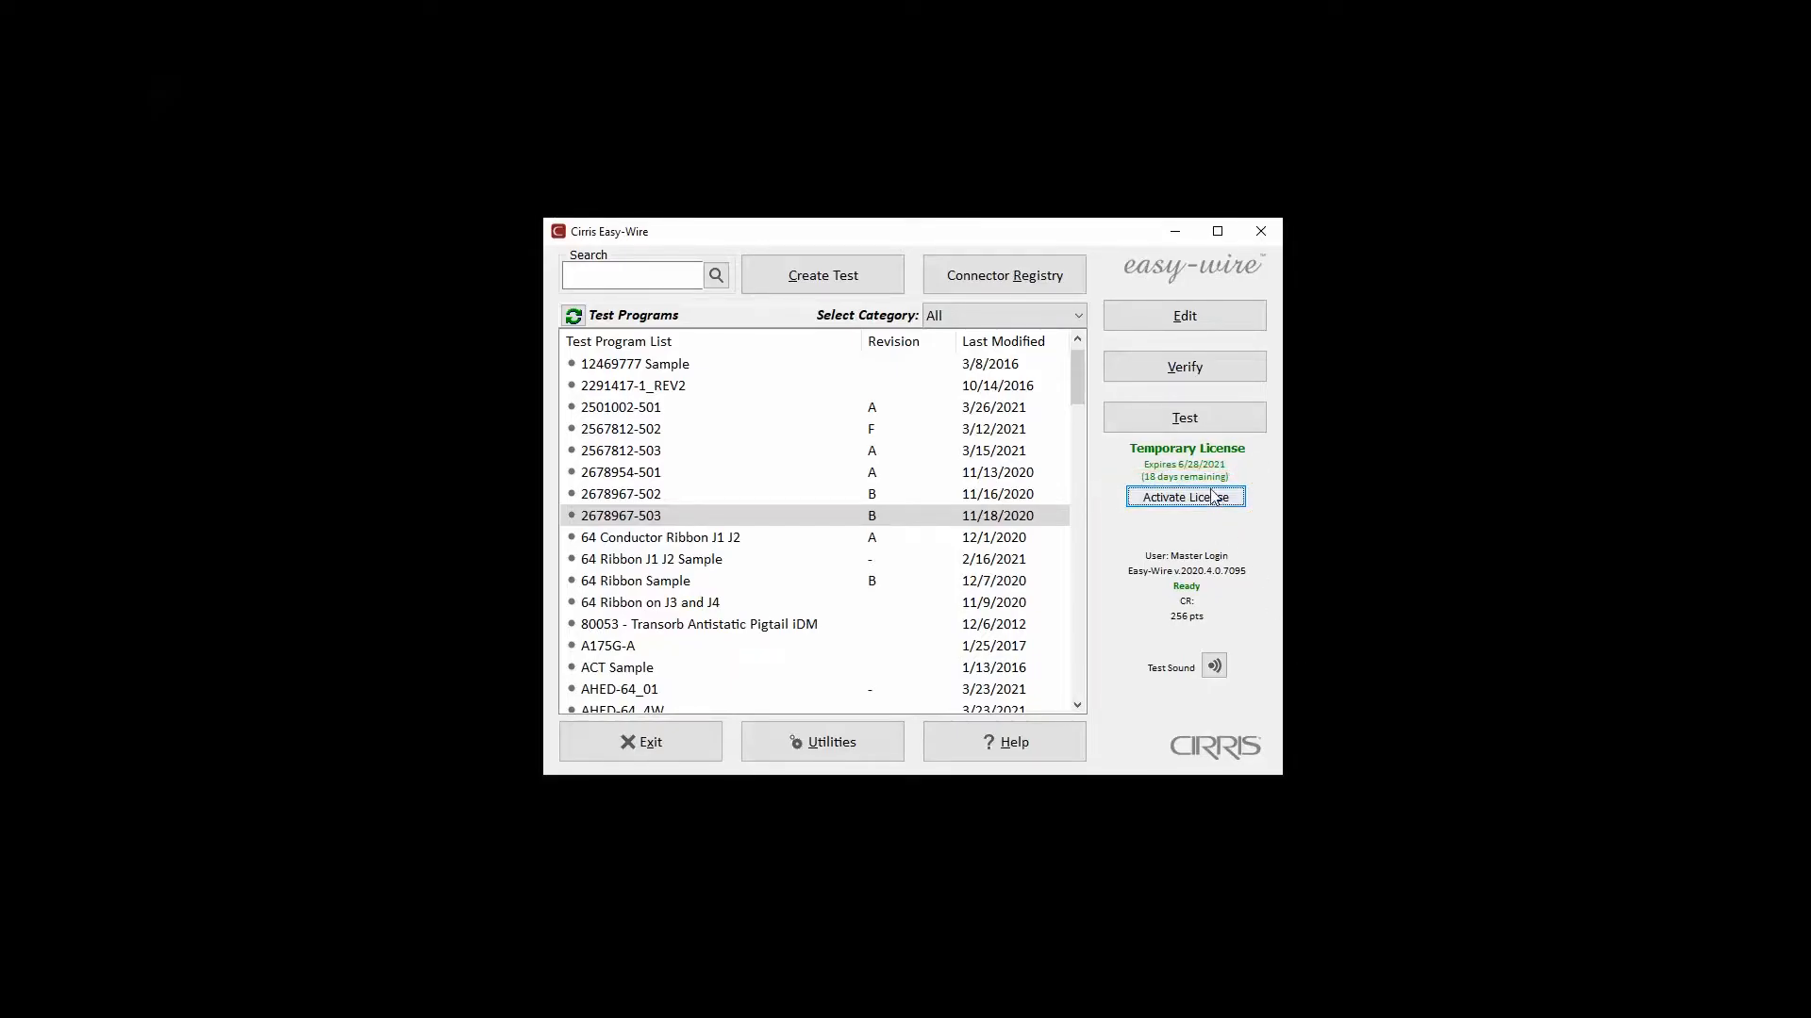
- Show the license information for the temporary license expiring 6/28/2021
{"action": "left_click", "coordinate": [1182, 496]}
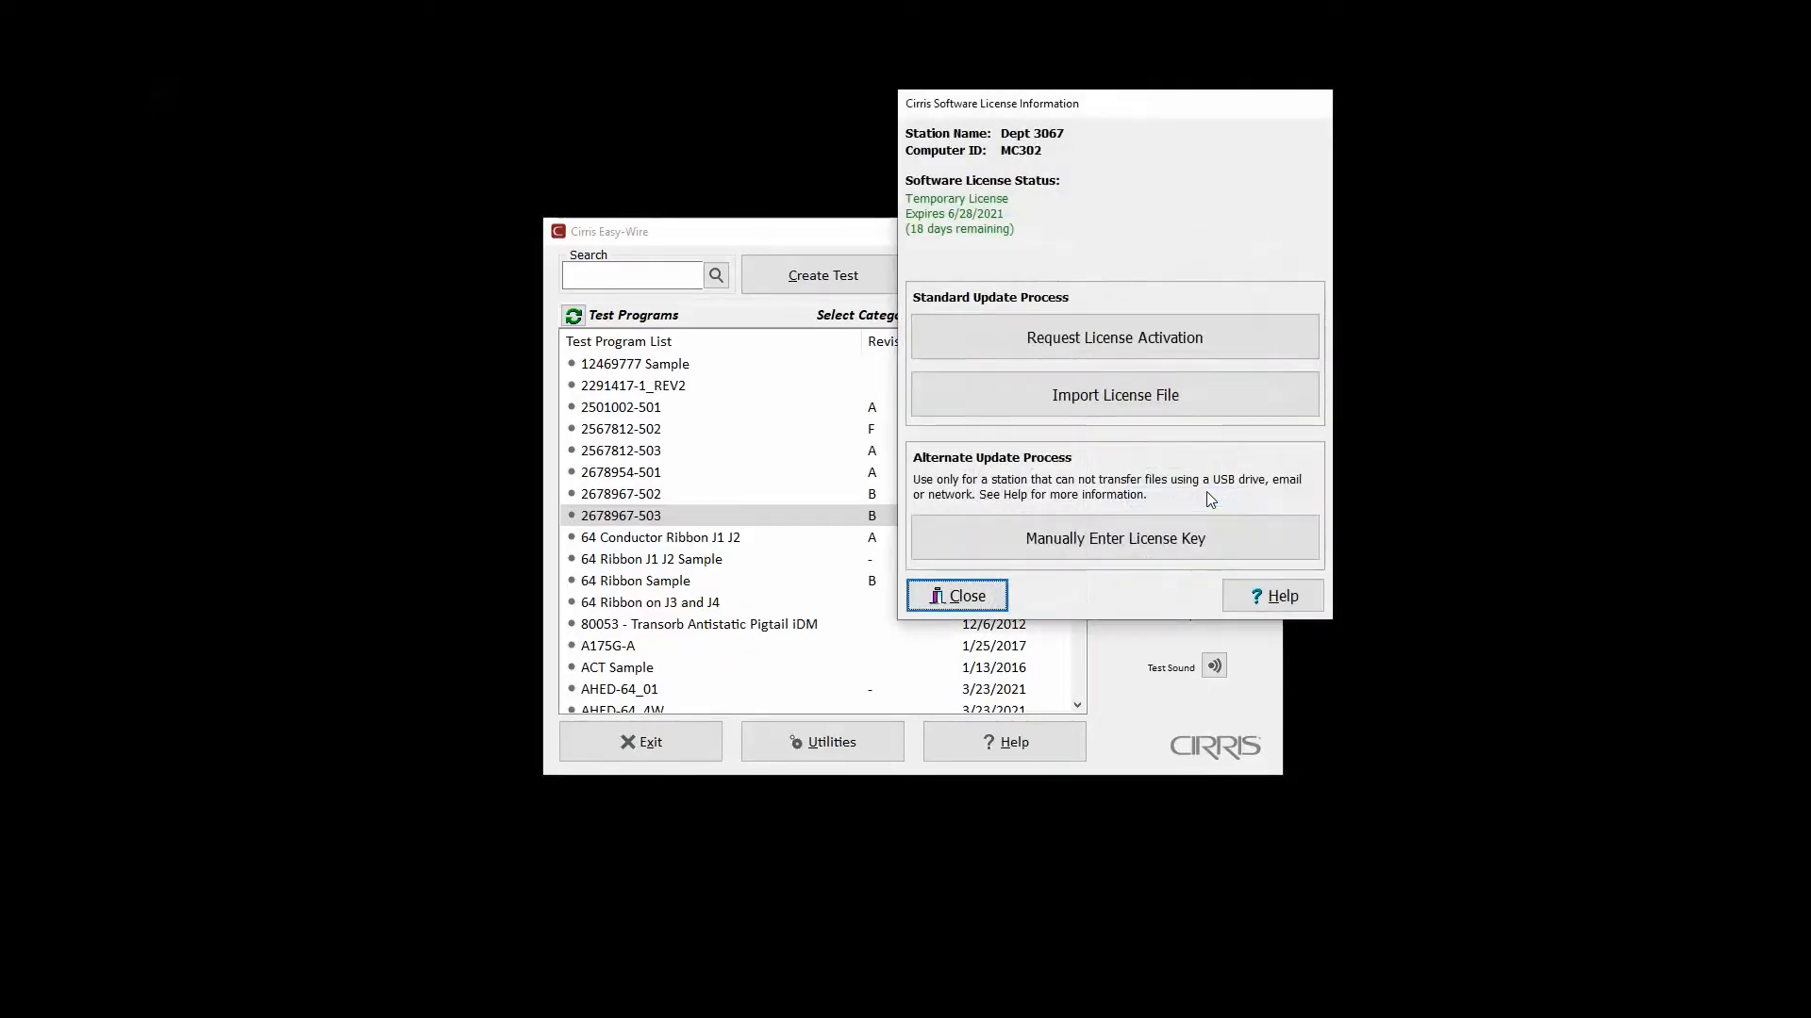
{"action": "mouse_move", "coordinate": [1113, 337]}
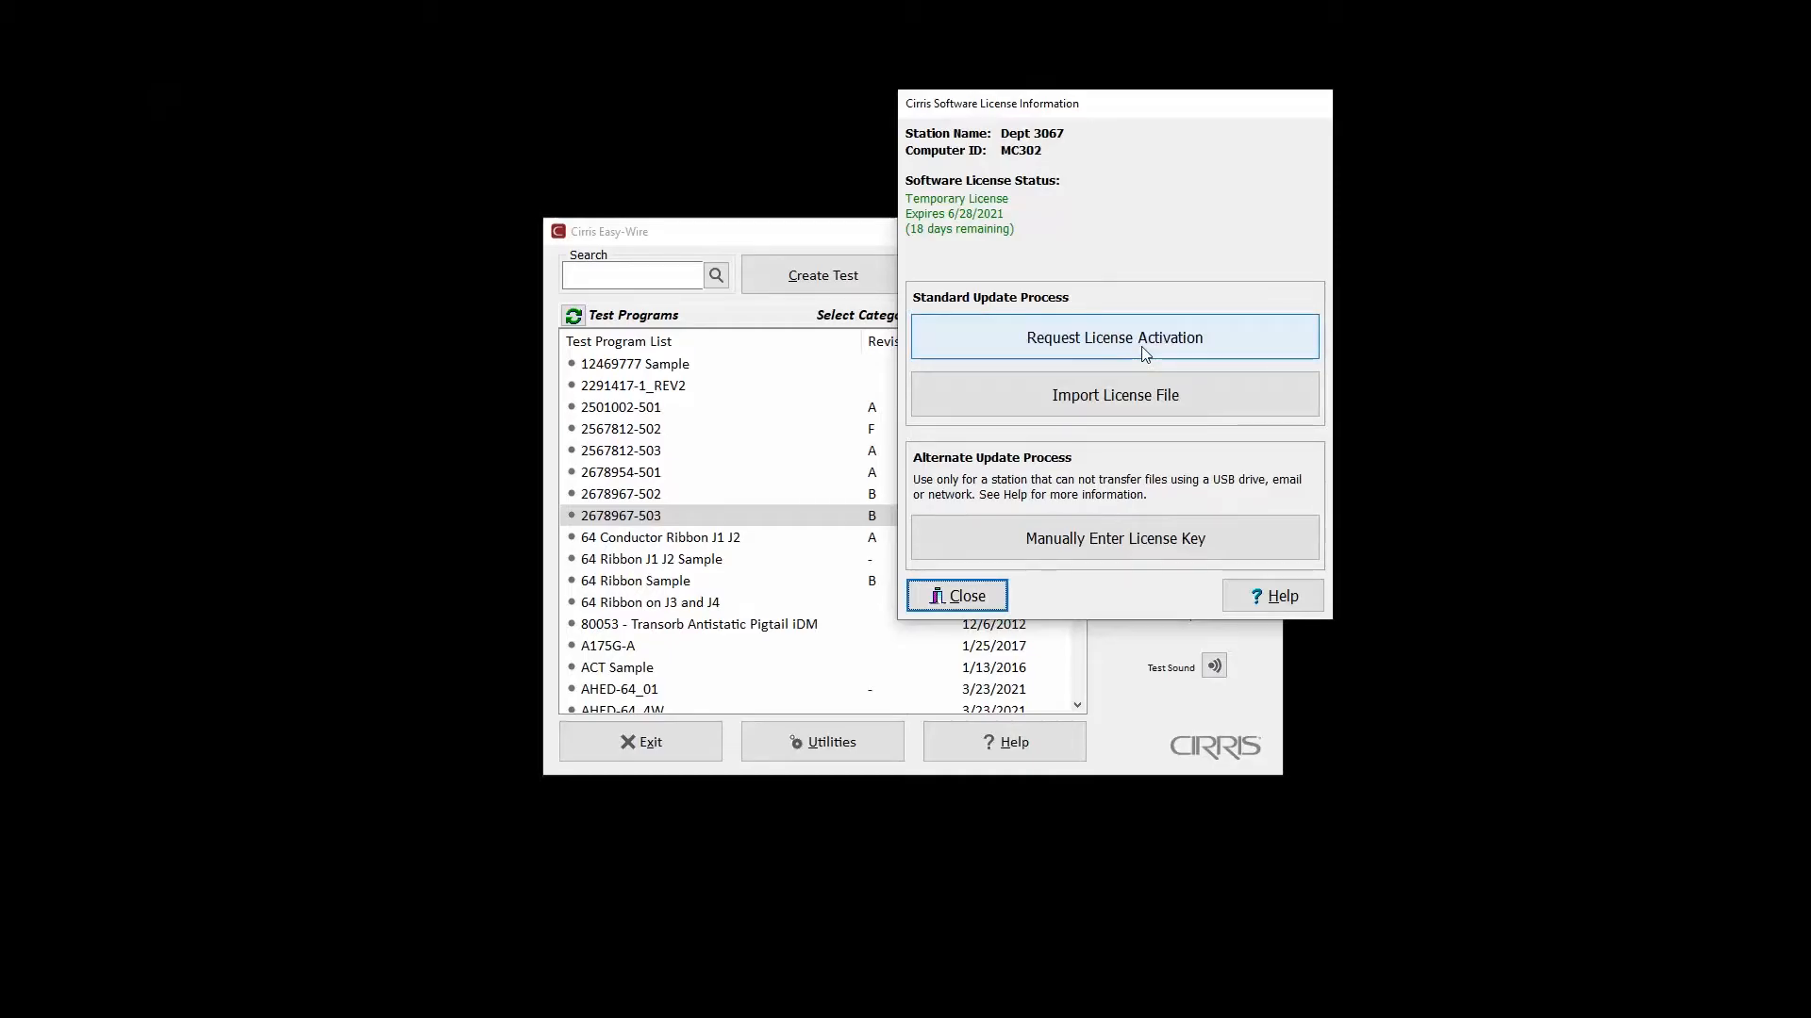
- Request a license activation and generate the license request file
{"action": "left_click", "coordinate": [1113, 337]}
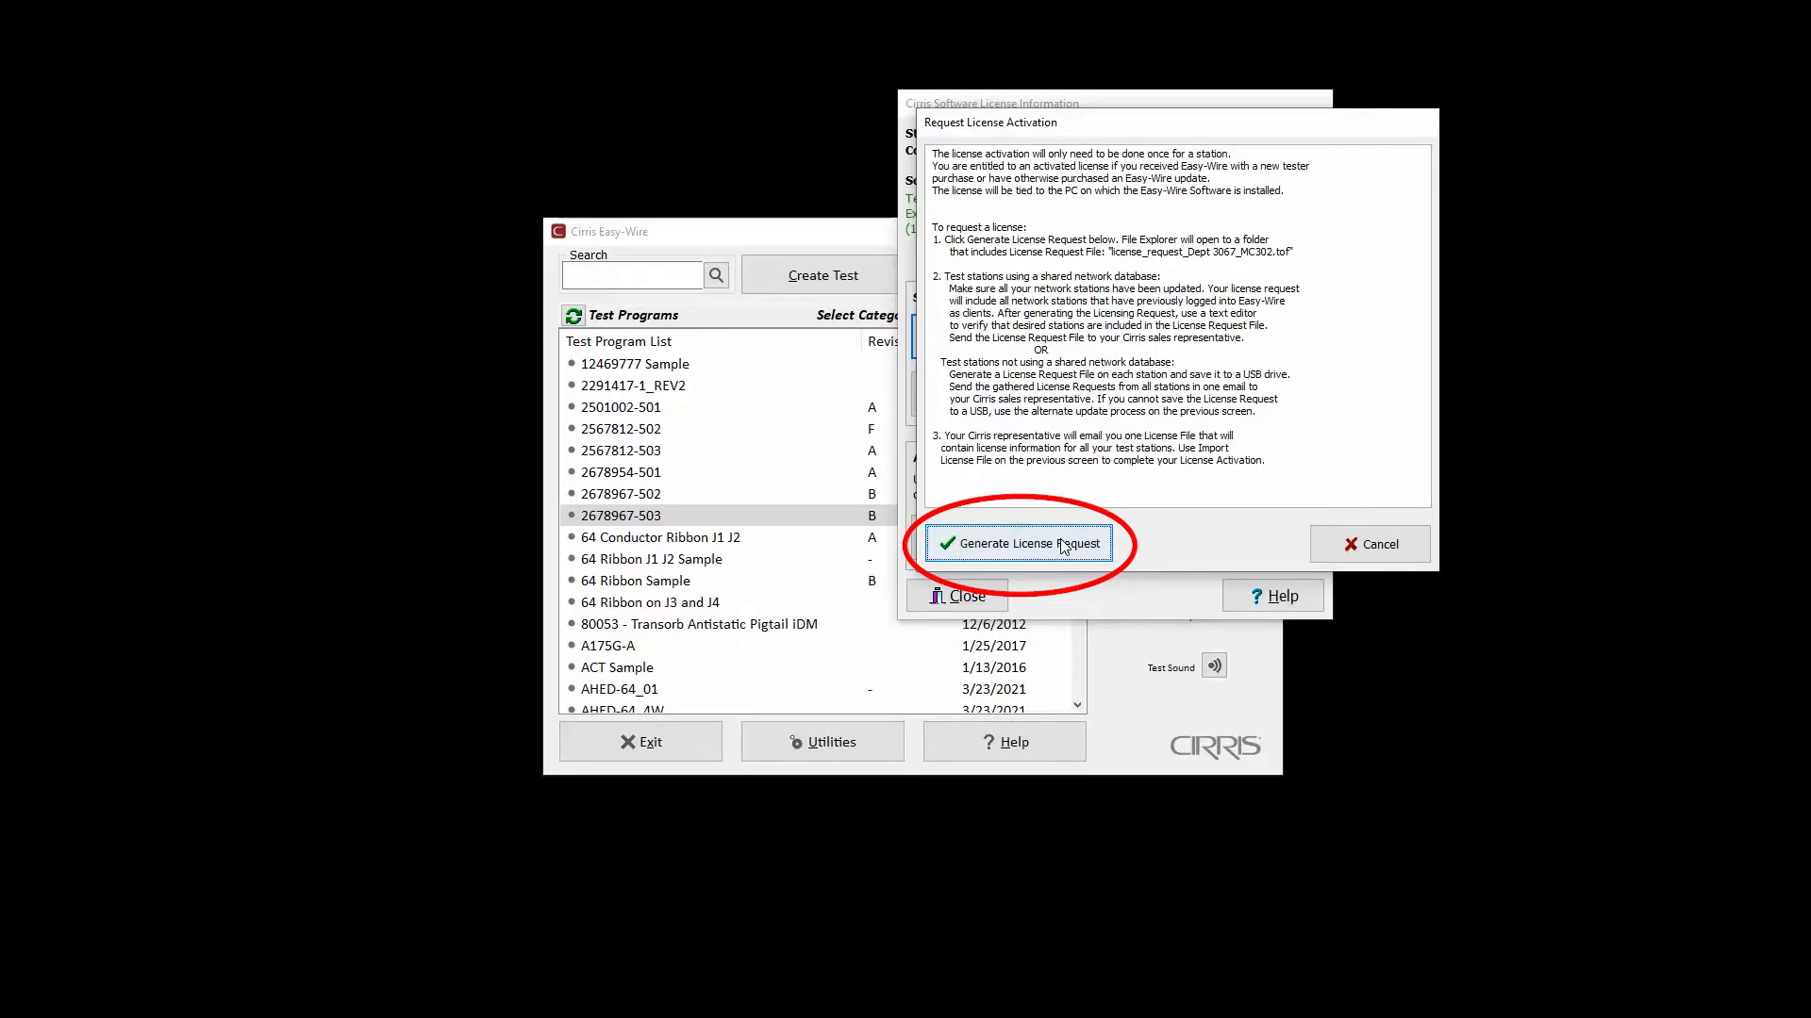
{"action": "left_click", "coordinate": [1019, 543]}
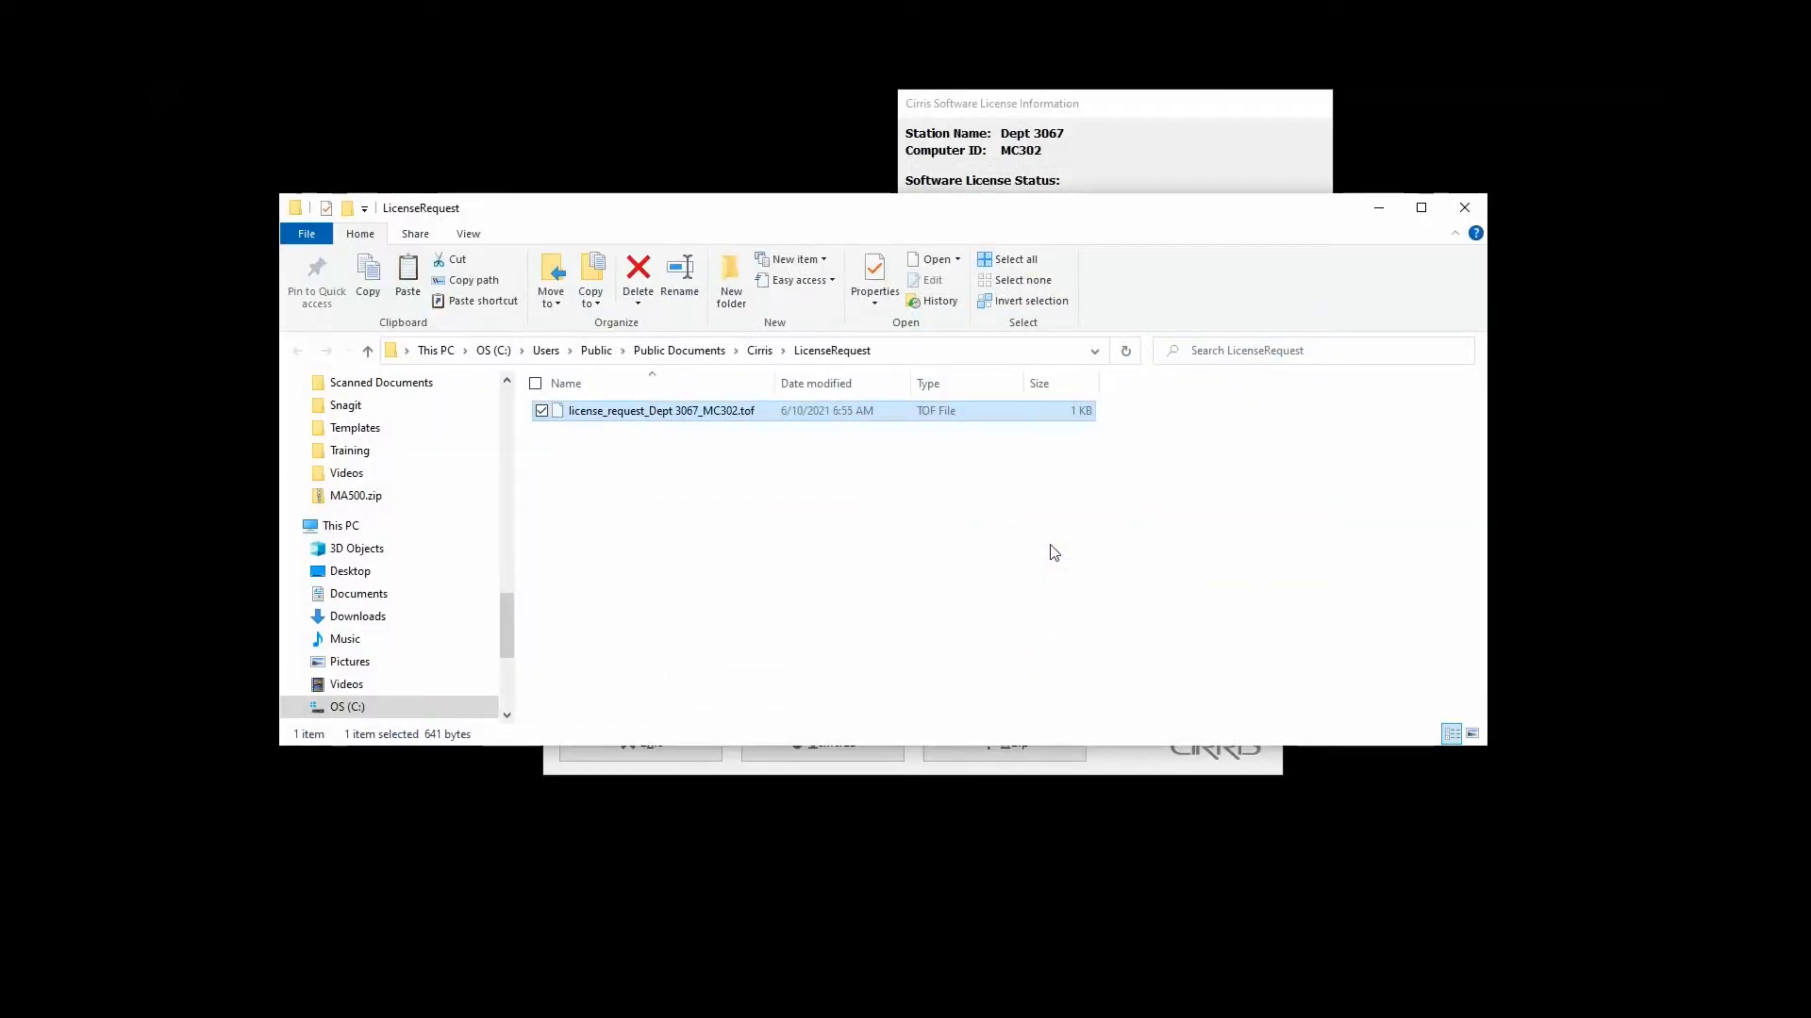
{"action": "mouse_move", "coordinate": [1003, 505]}
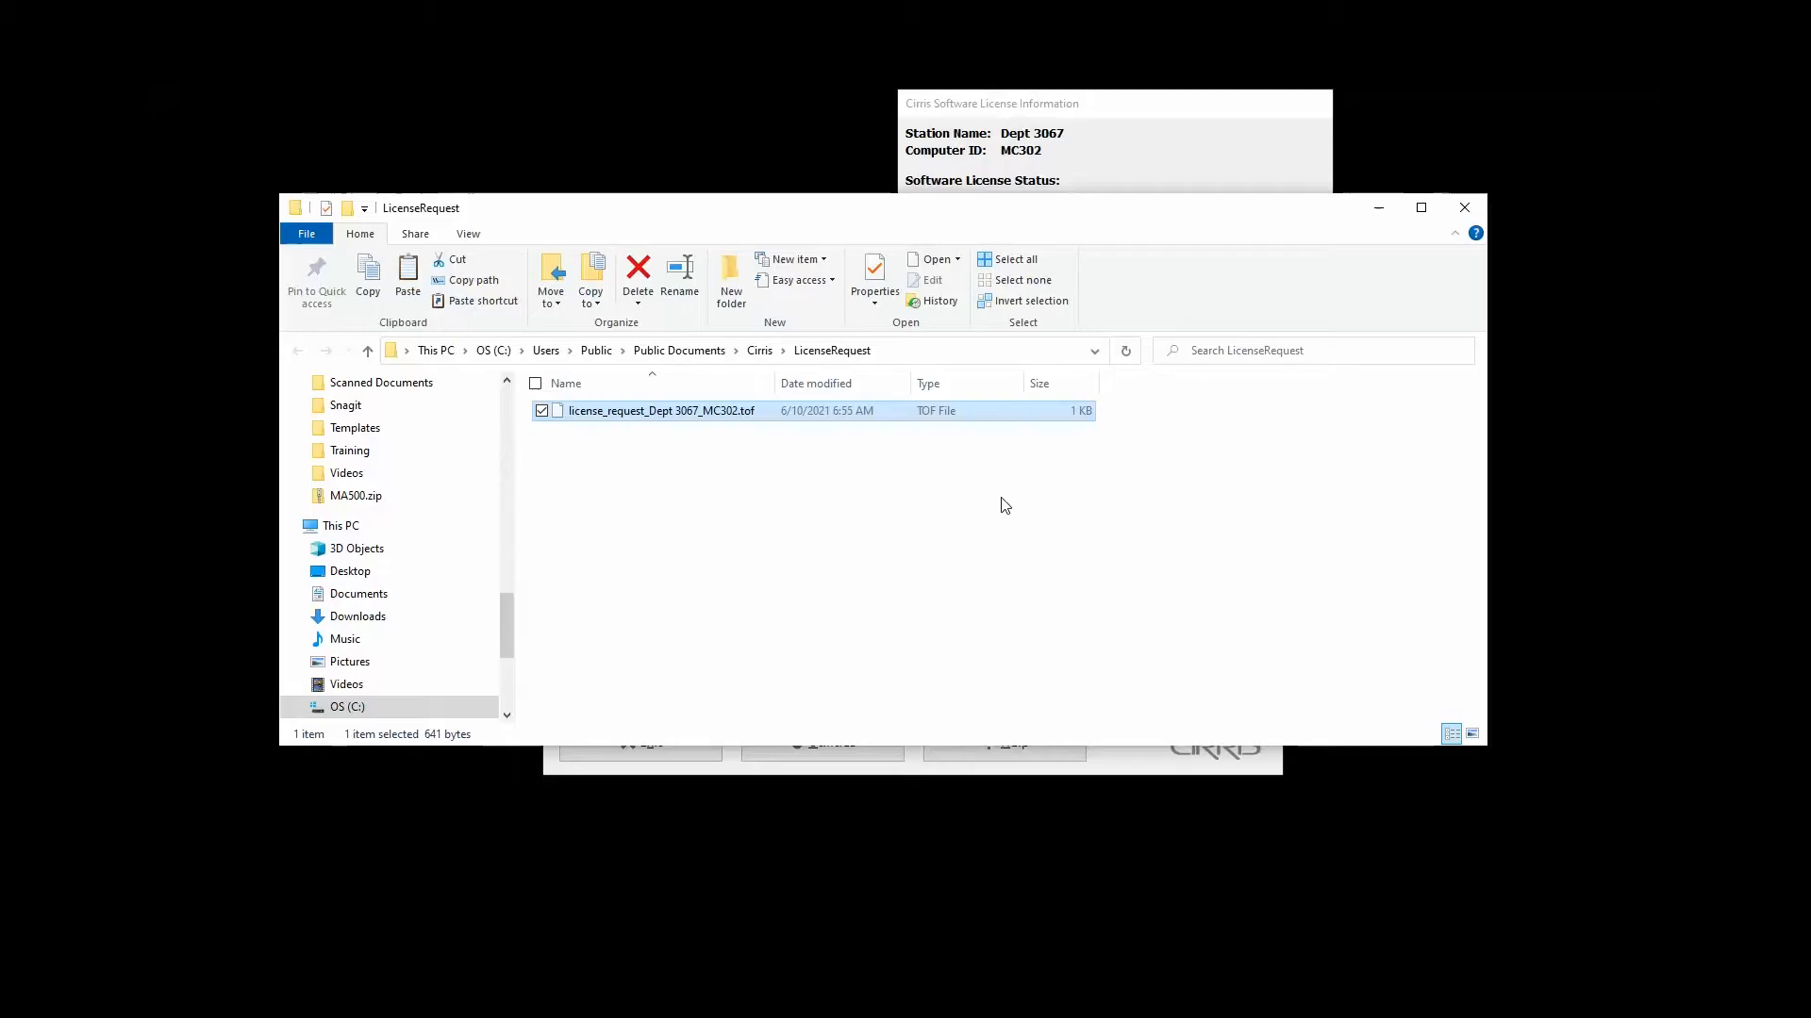
{"action": "mouse_move", "coordinate": [1441, 311]}
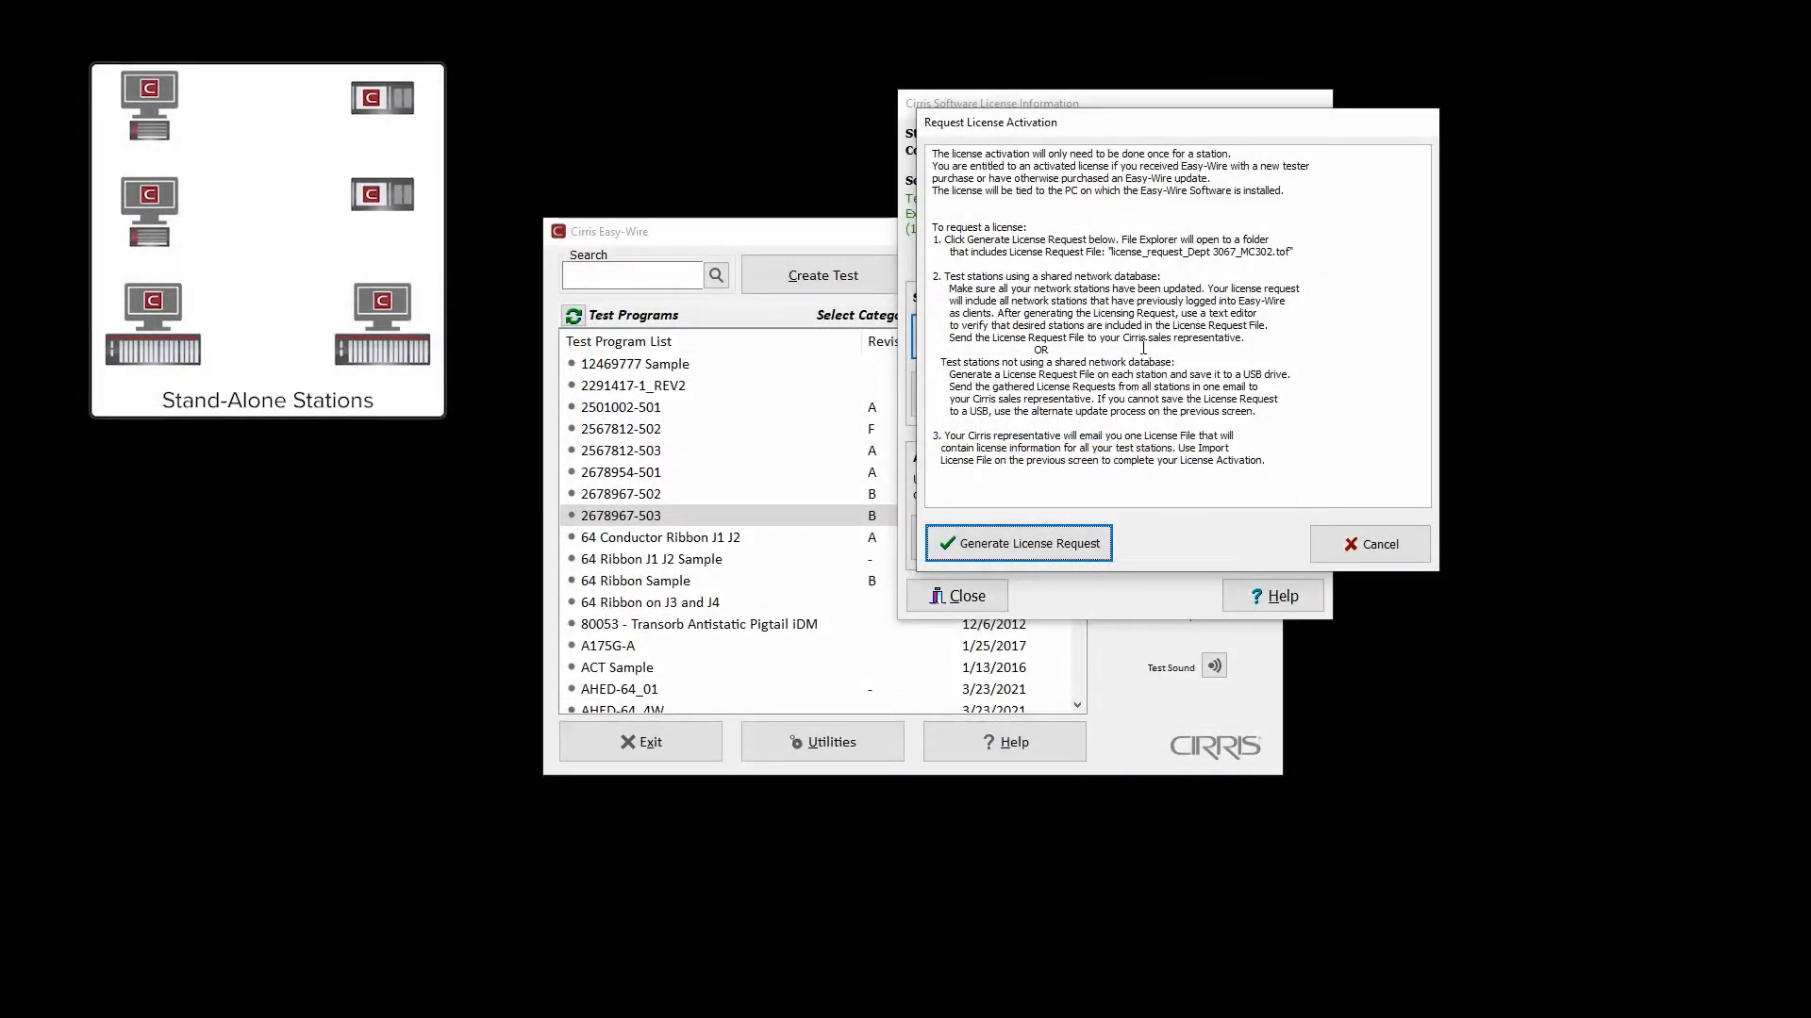
{"action": "mouse_move", "coordinate": [1016, 543]}
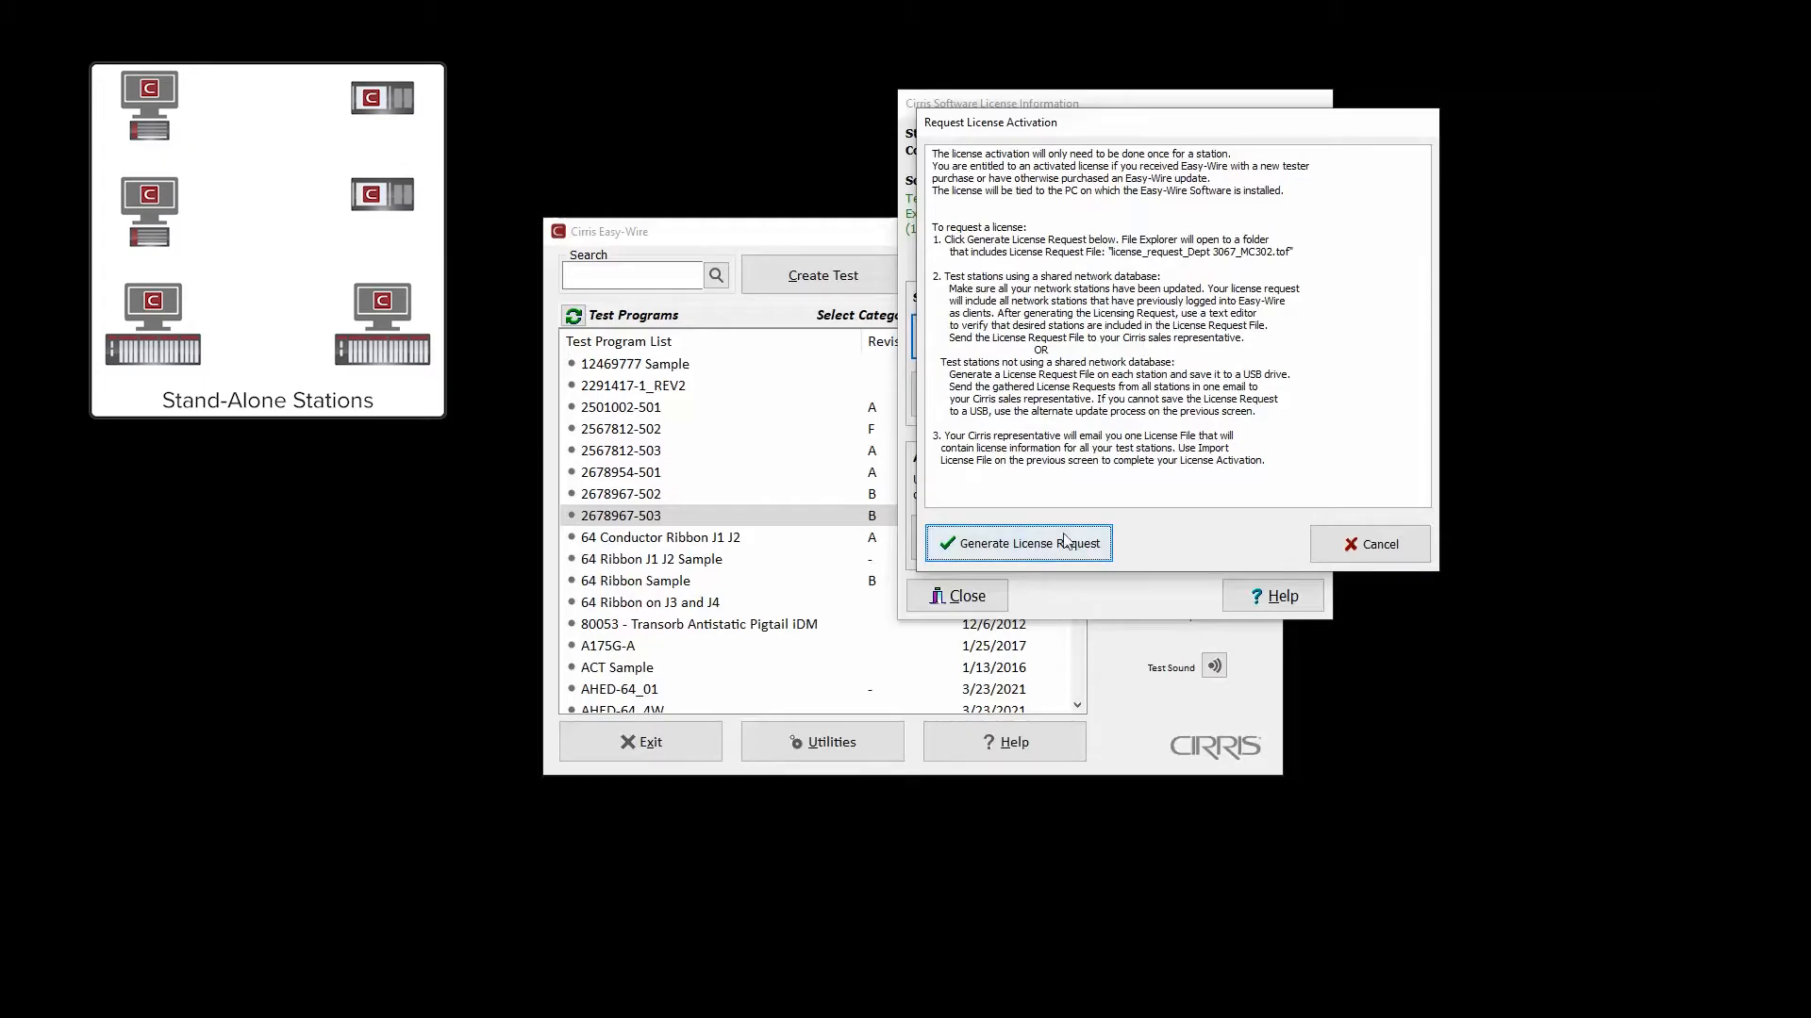
- Generate the license_request_Dept 3067_MC302.tof file into the LicenseRequest folder
{"action": "left_click", "coordinate": [1017, 543]}
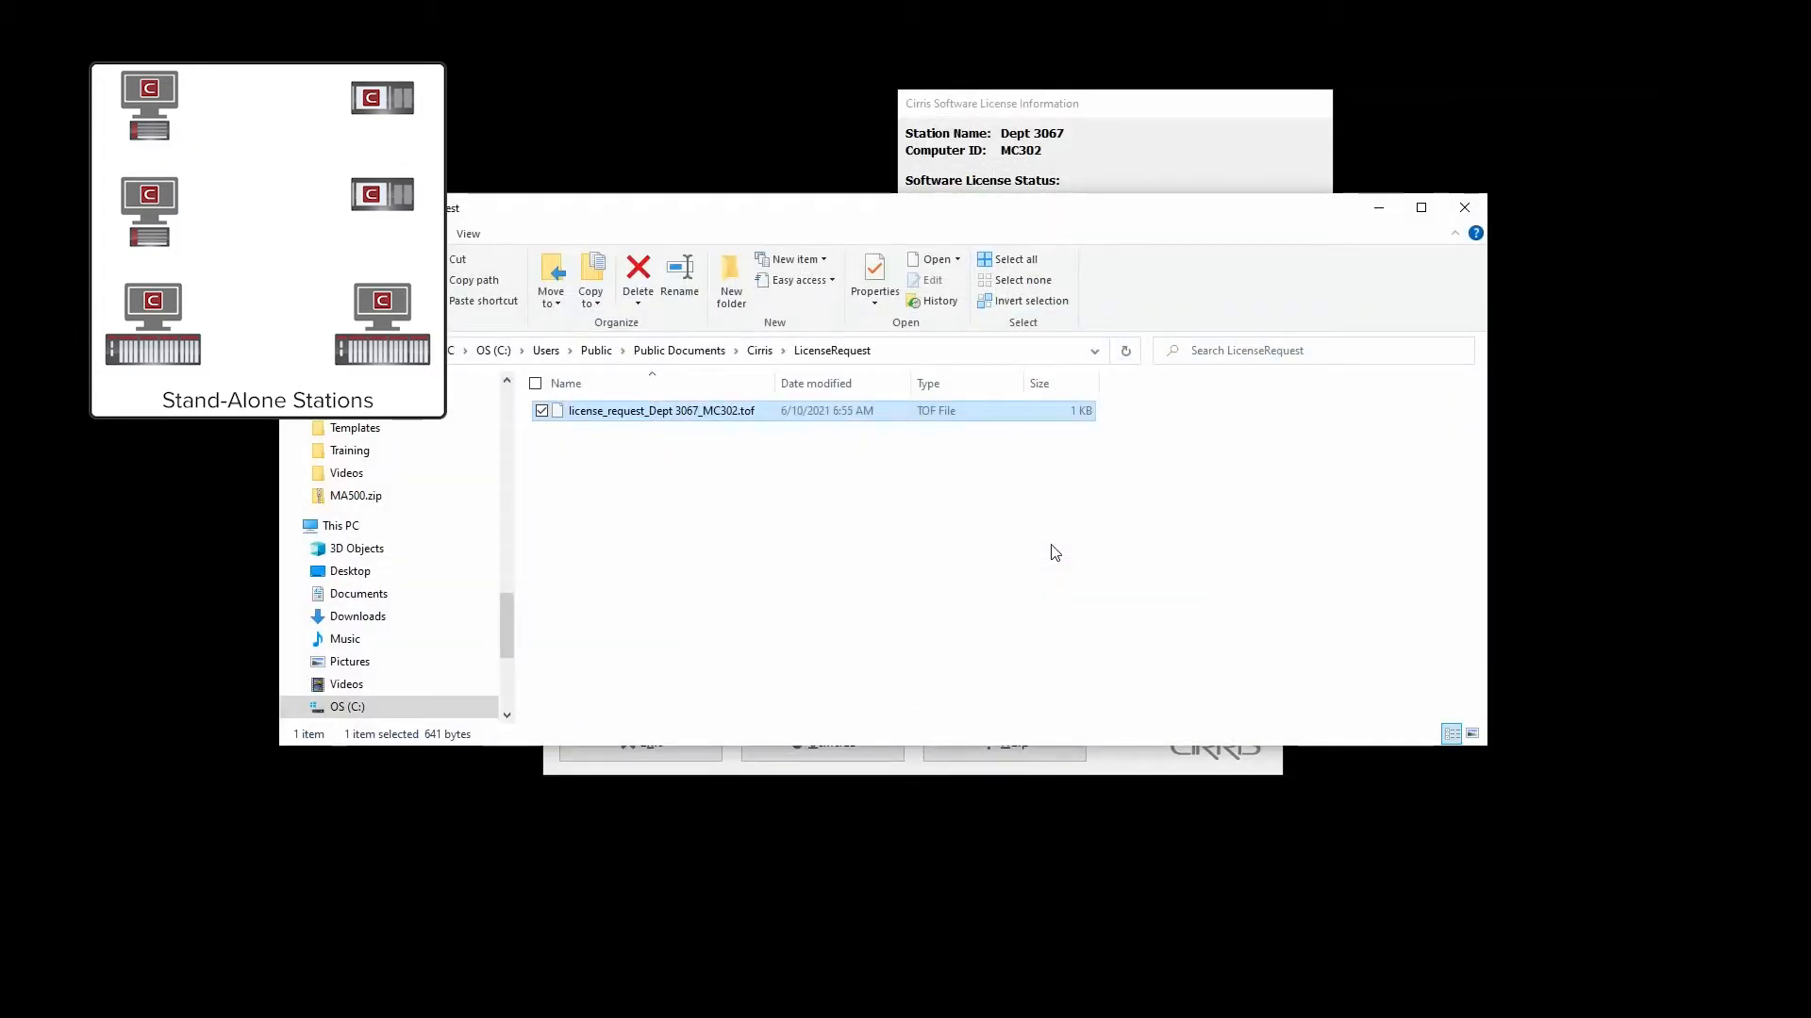
{"action": "mouse_move", "coordinate": [1002, 506]}
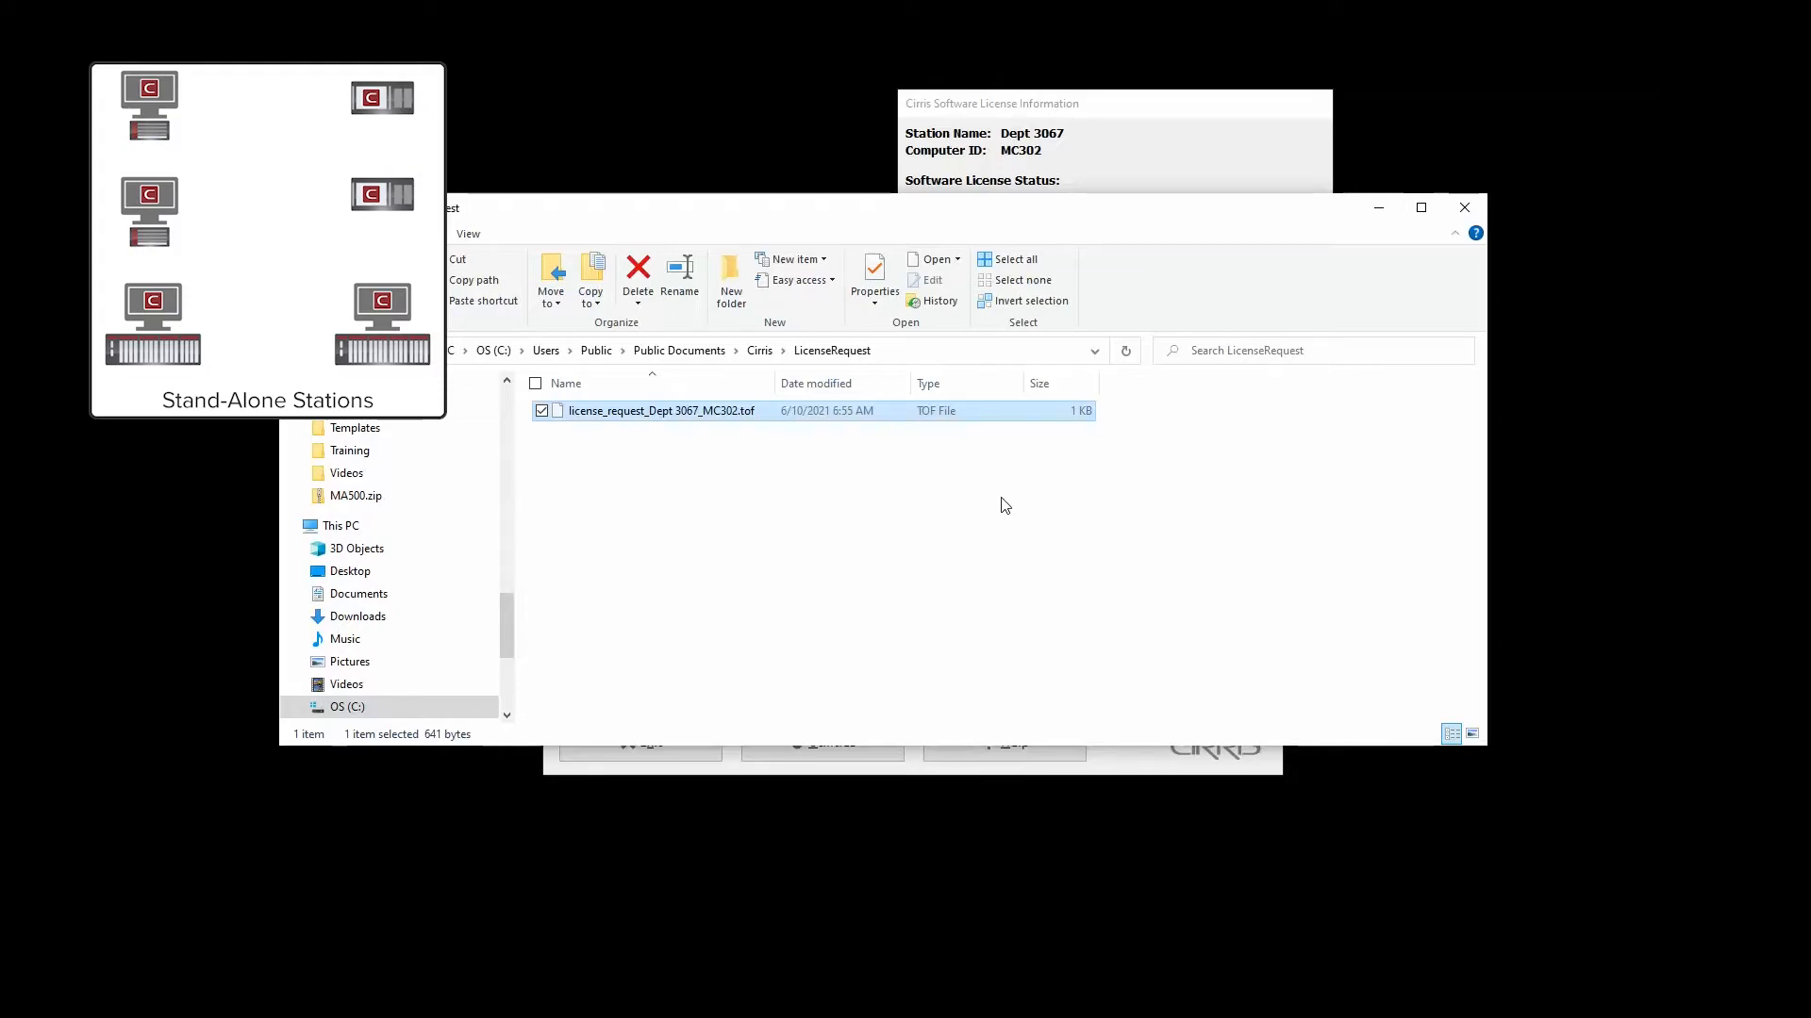
{"action": "mouse_move", "coordinate": [1375, 411]}
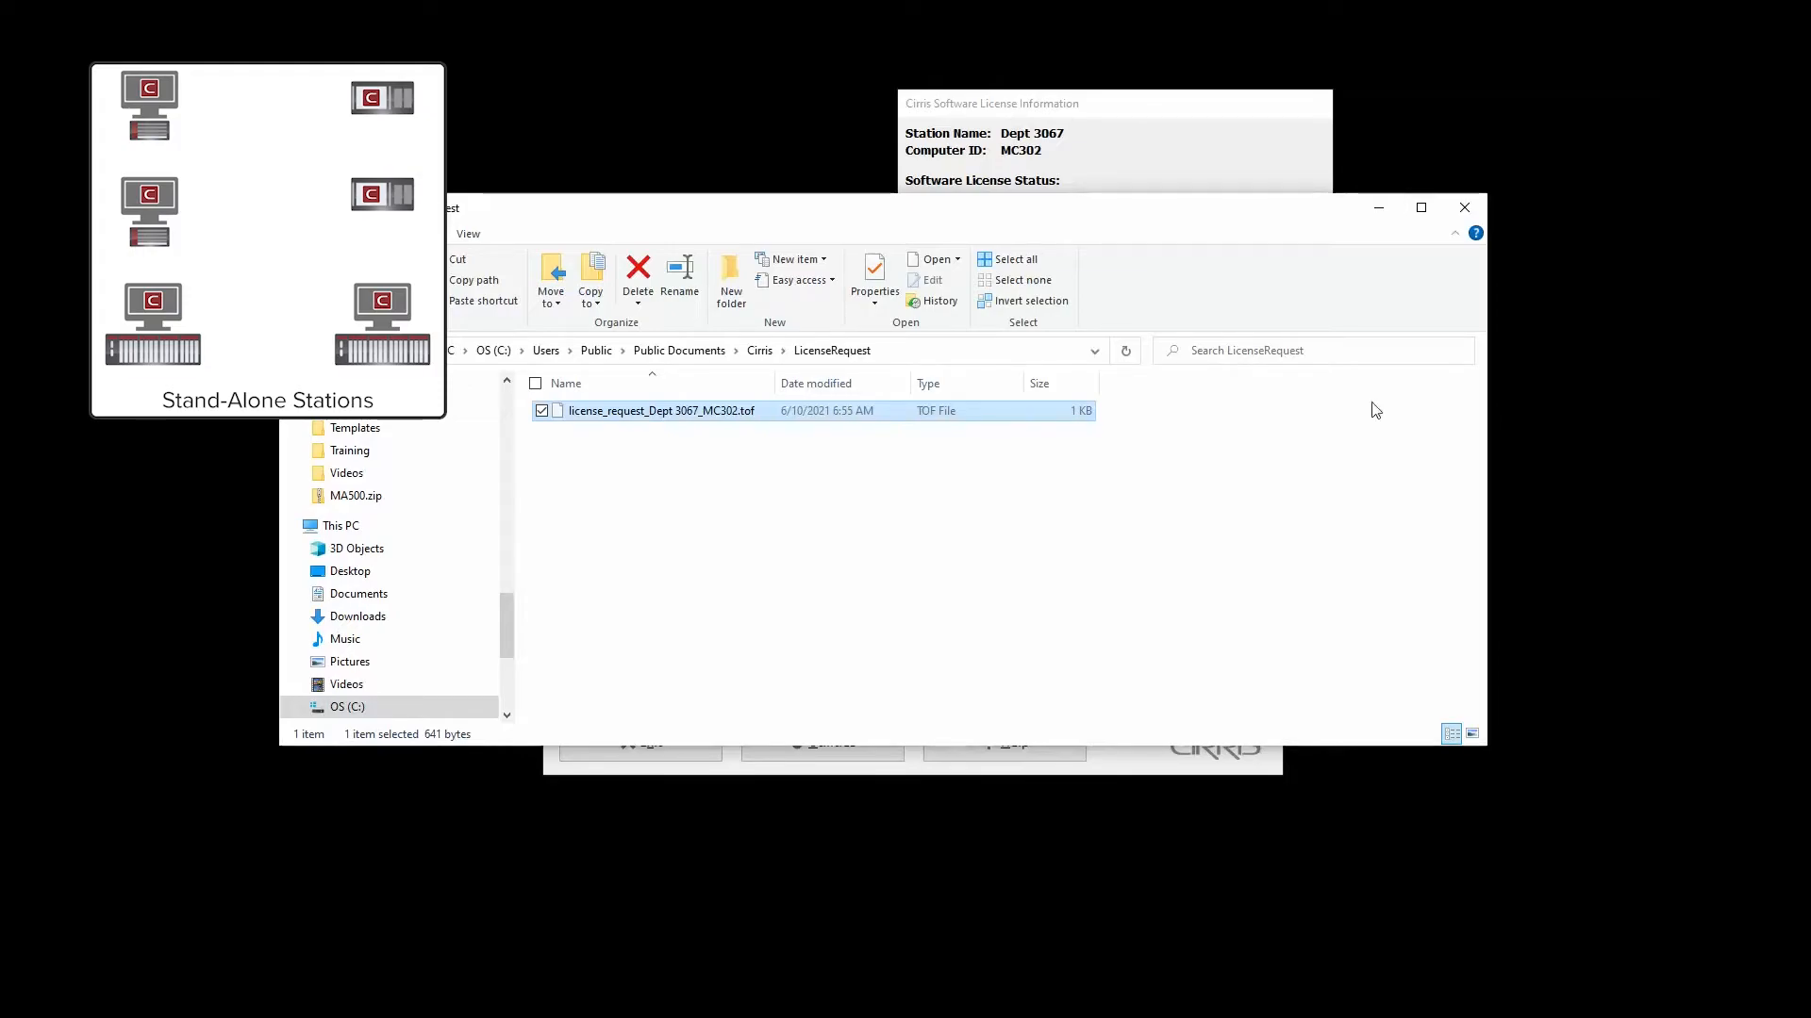
{"action": "left_click", "coordinate": [359, 234]}
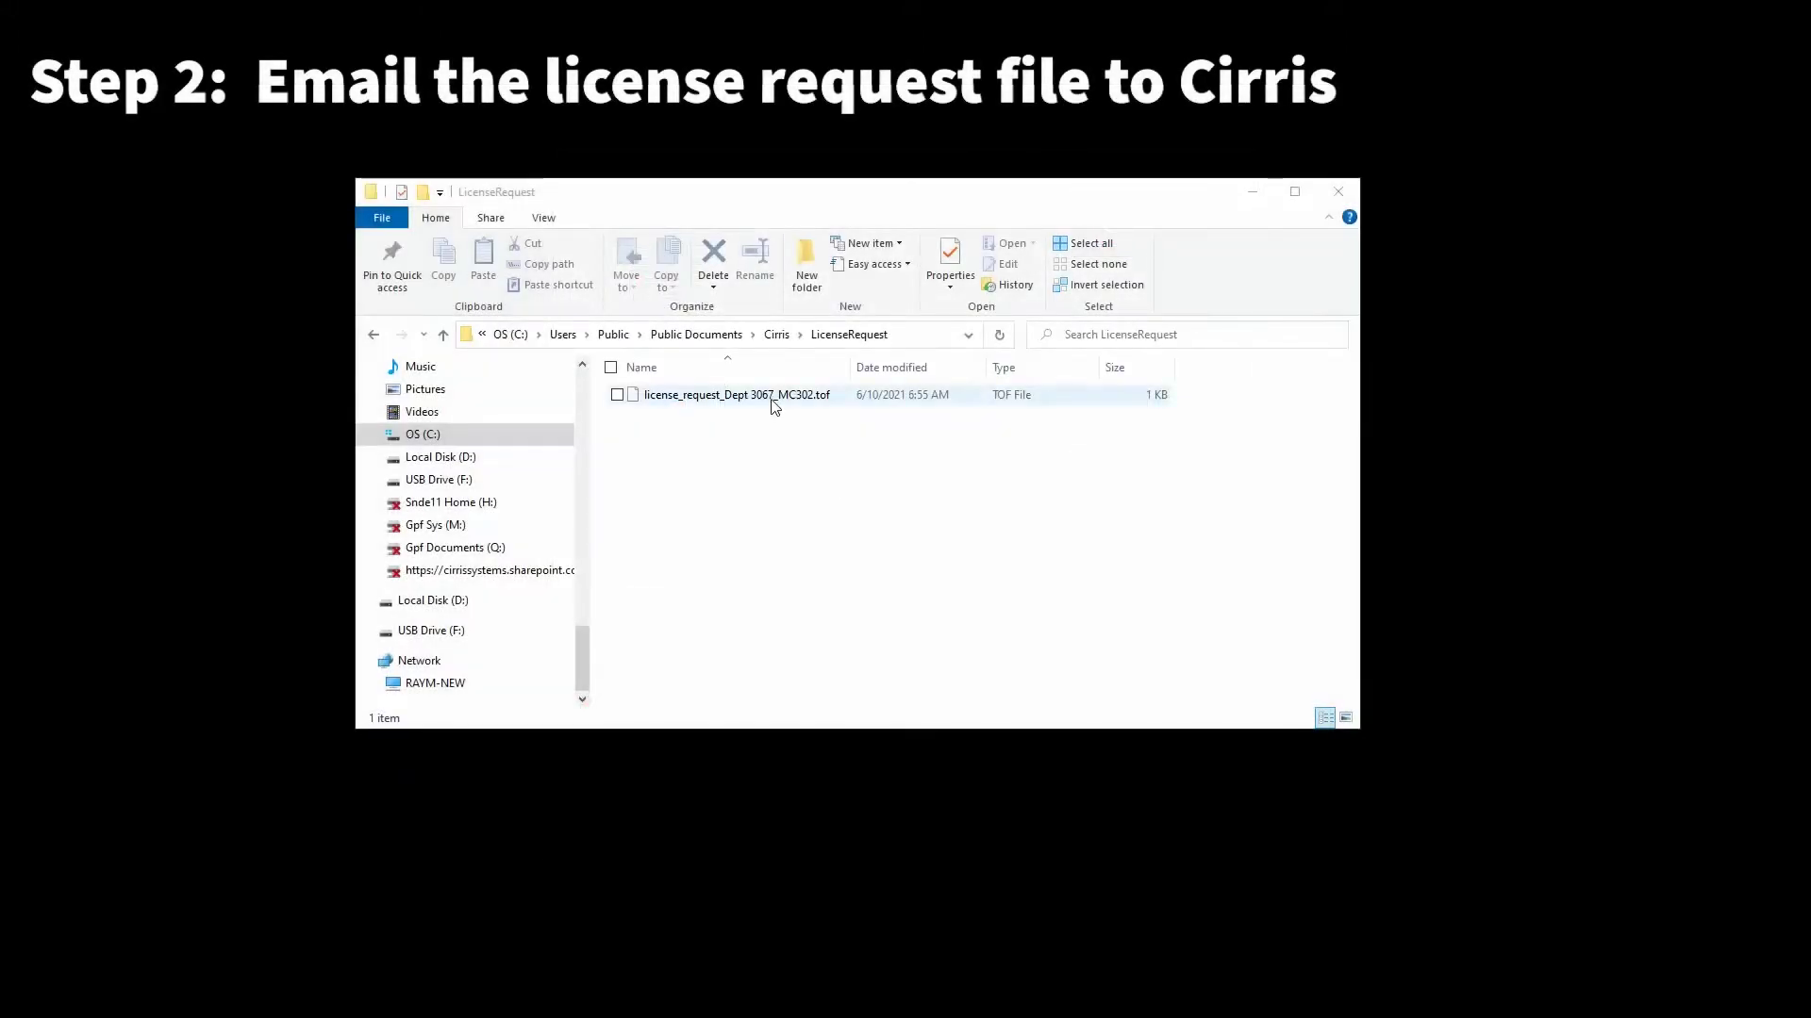
- Send the license request .tof file to a mail recipient as an attachment
{"action": "right_click", "coordinate": [736, 395]}
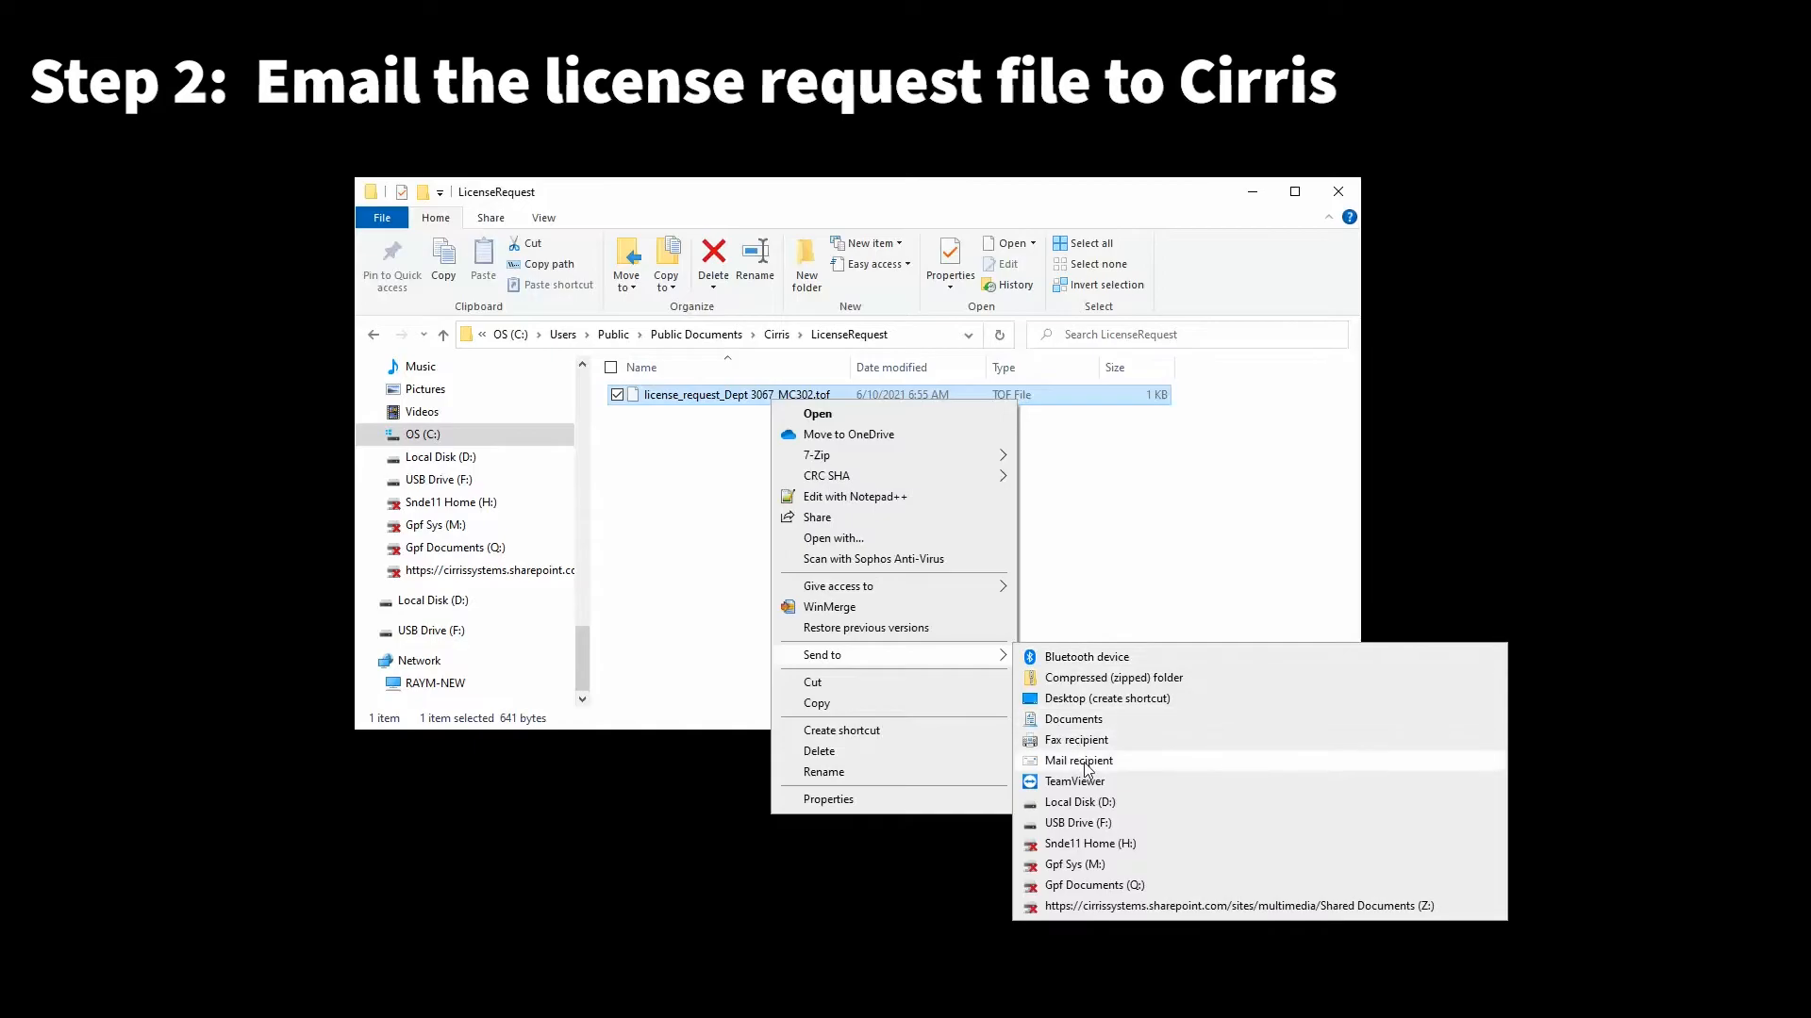
{"action": "left_click", "coordinate": [1077, 760]}
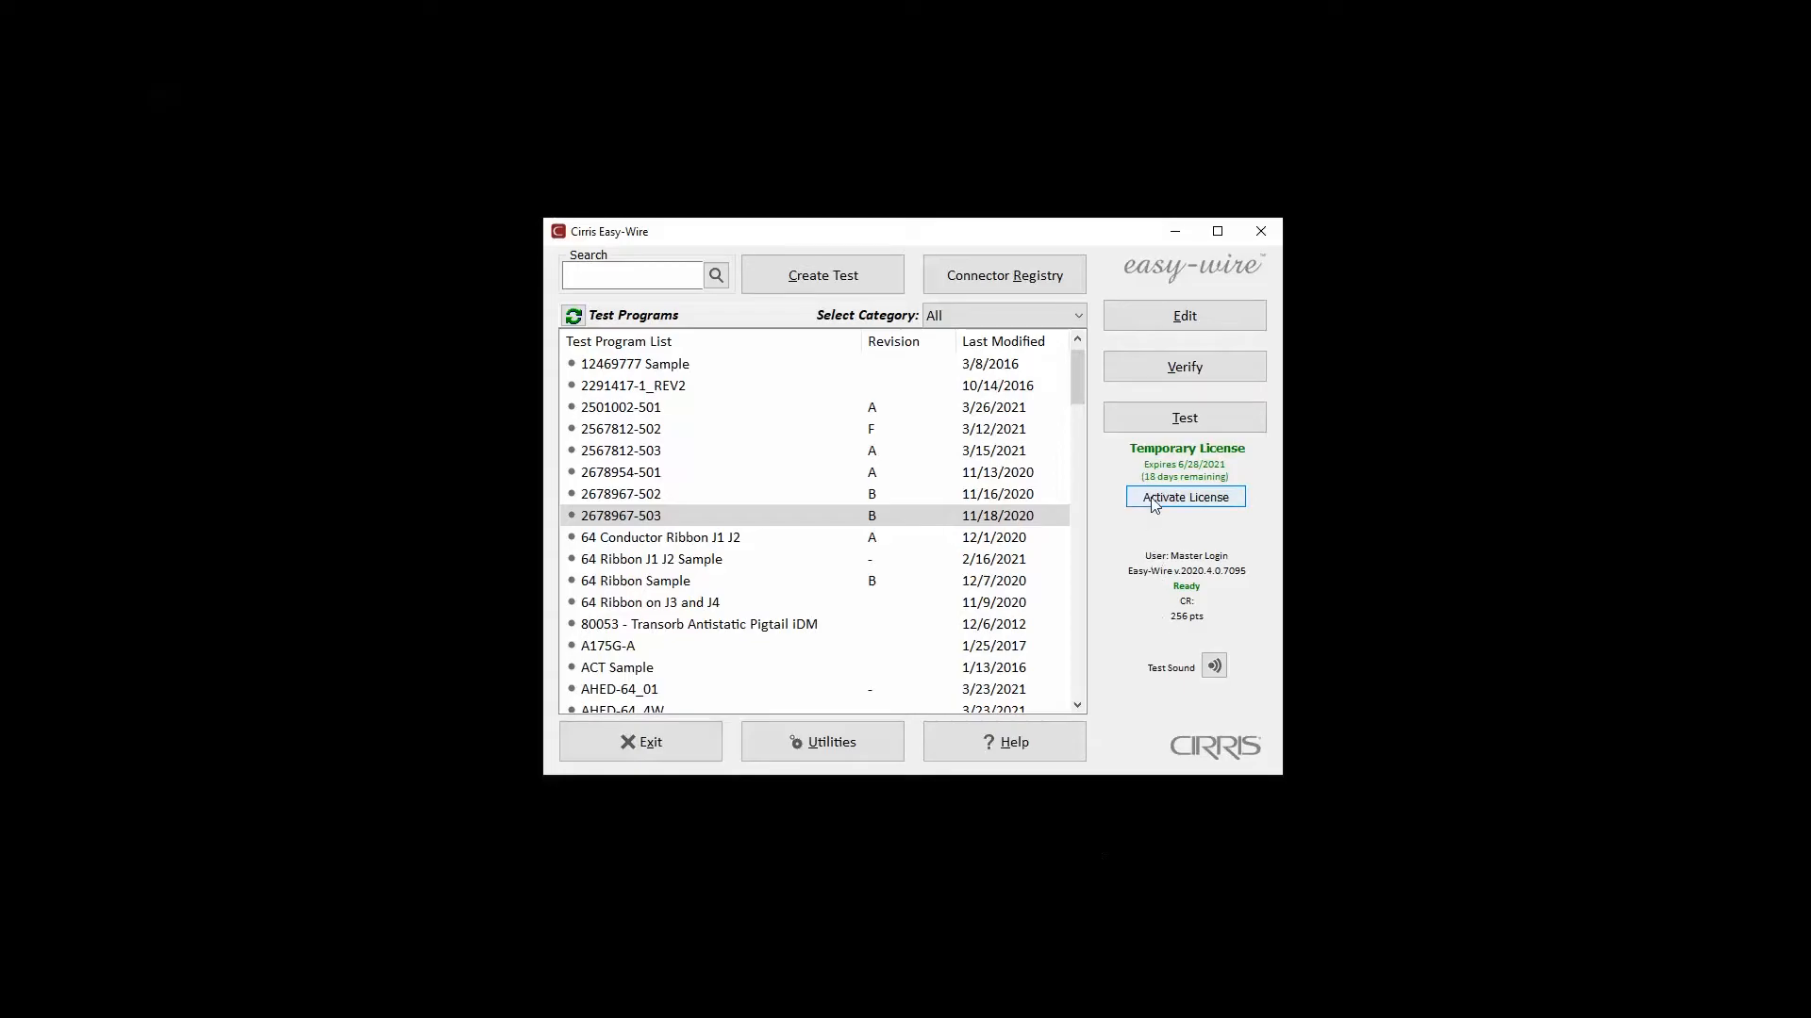
- Import the cirris_license.tof file from the Desktop into the license manager
{"action": "left_click", "coordinate": [1184, 496]}
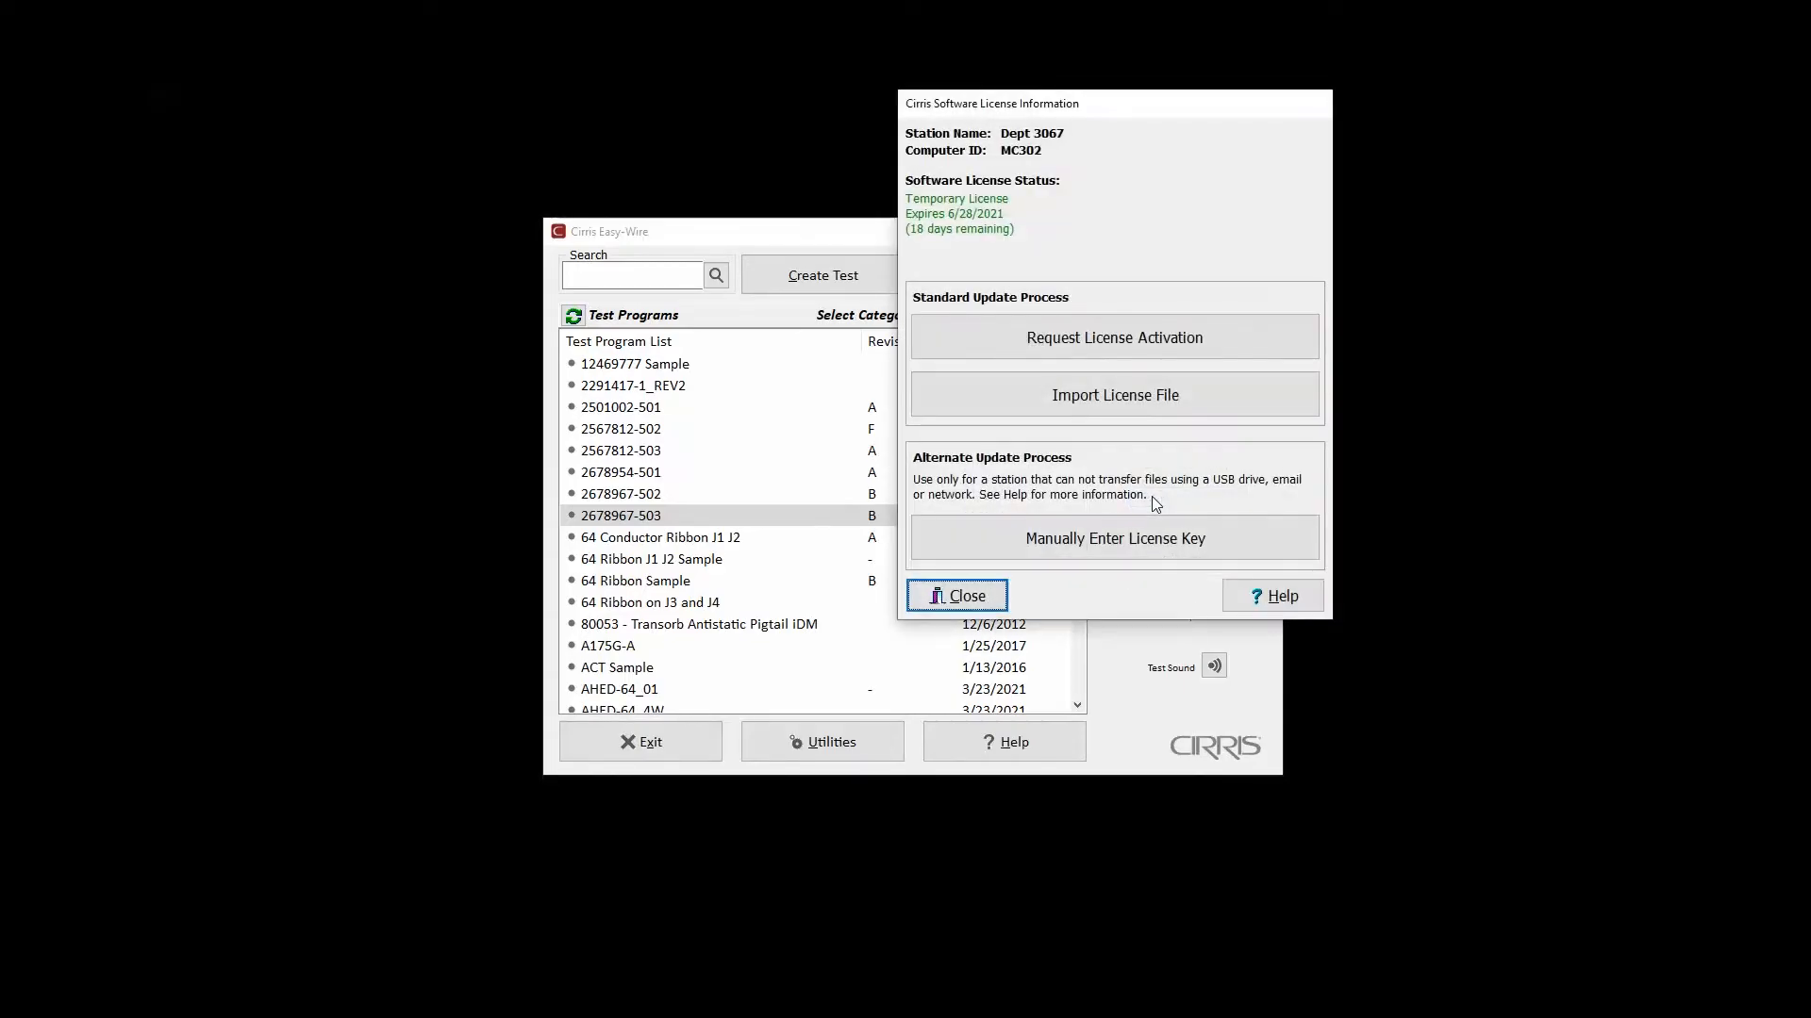
{"action": "left_click", "coordinate": [1113, 395]}
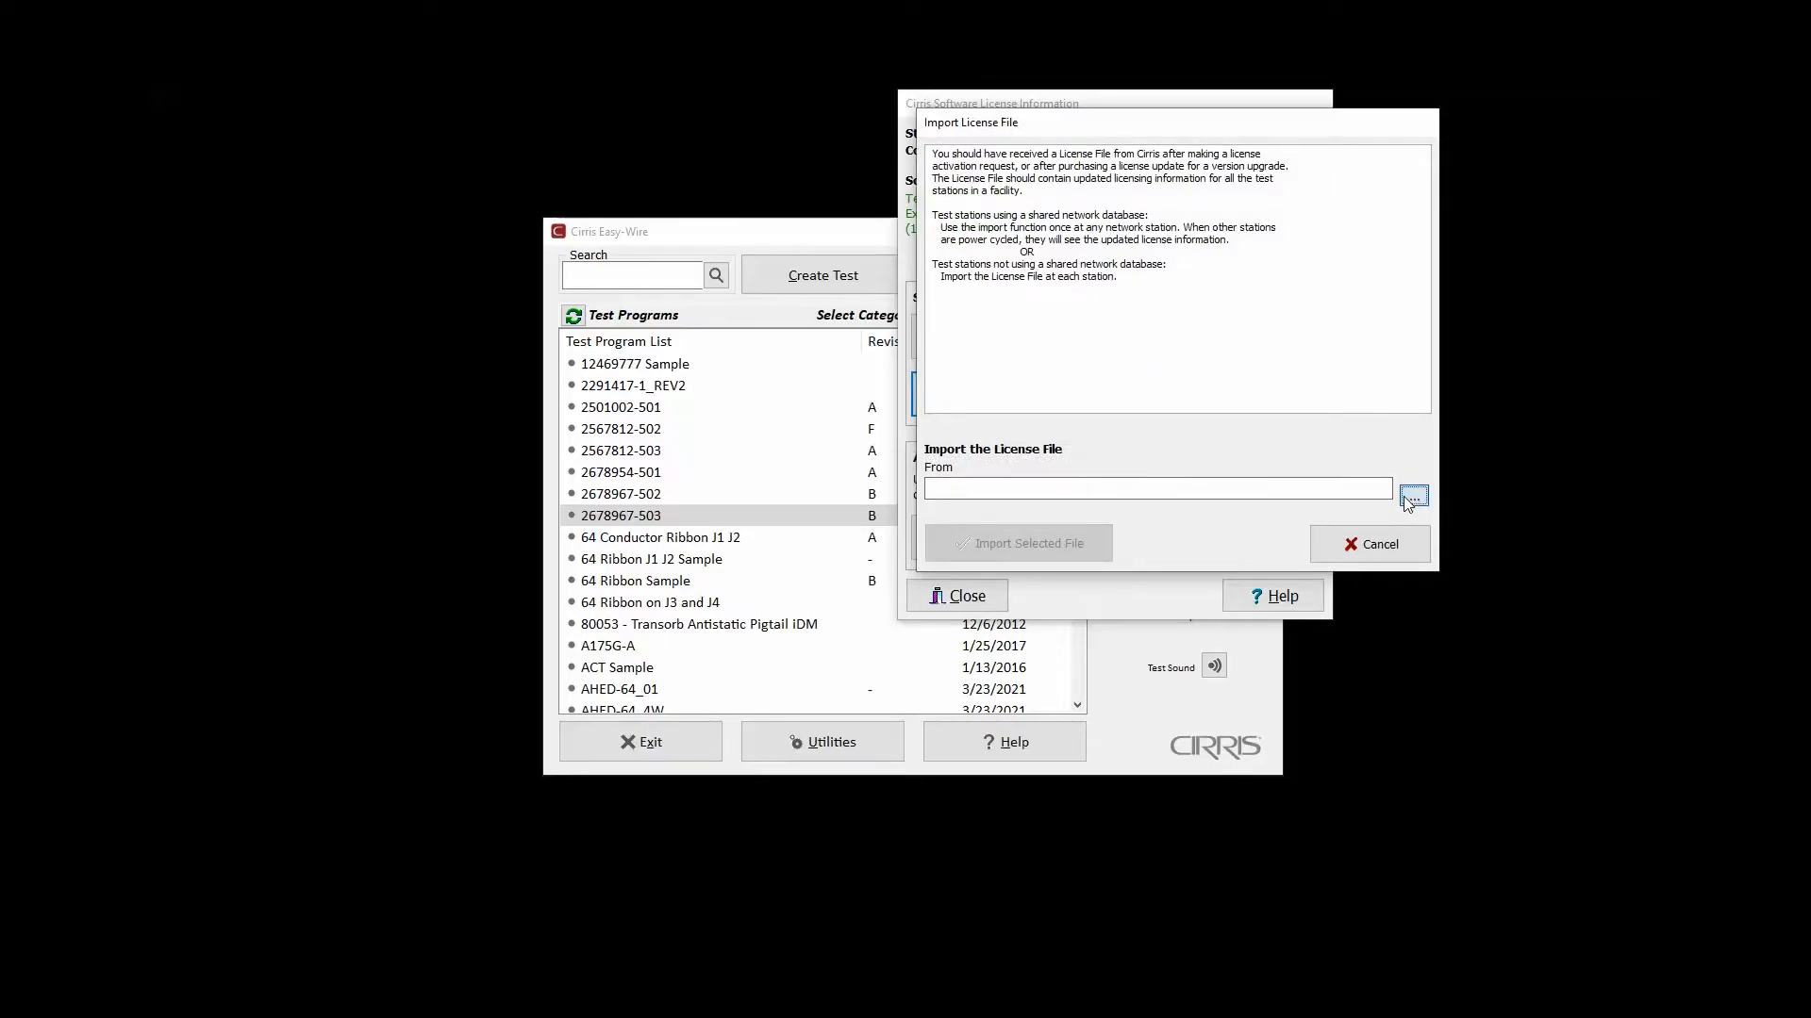
{"action": "left_click", "coordinate": [1413, 496]}
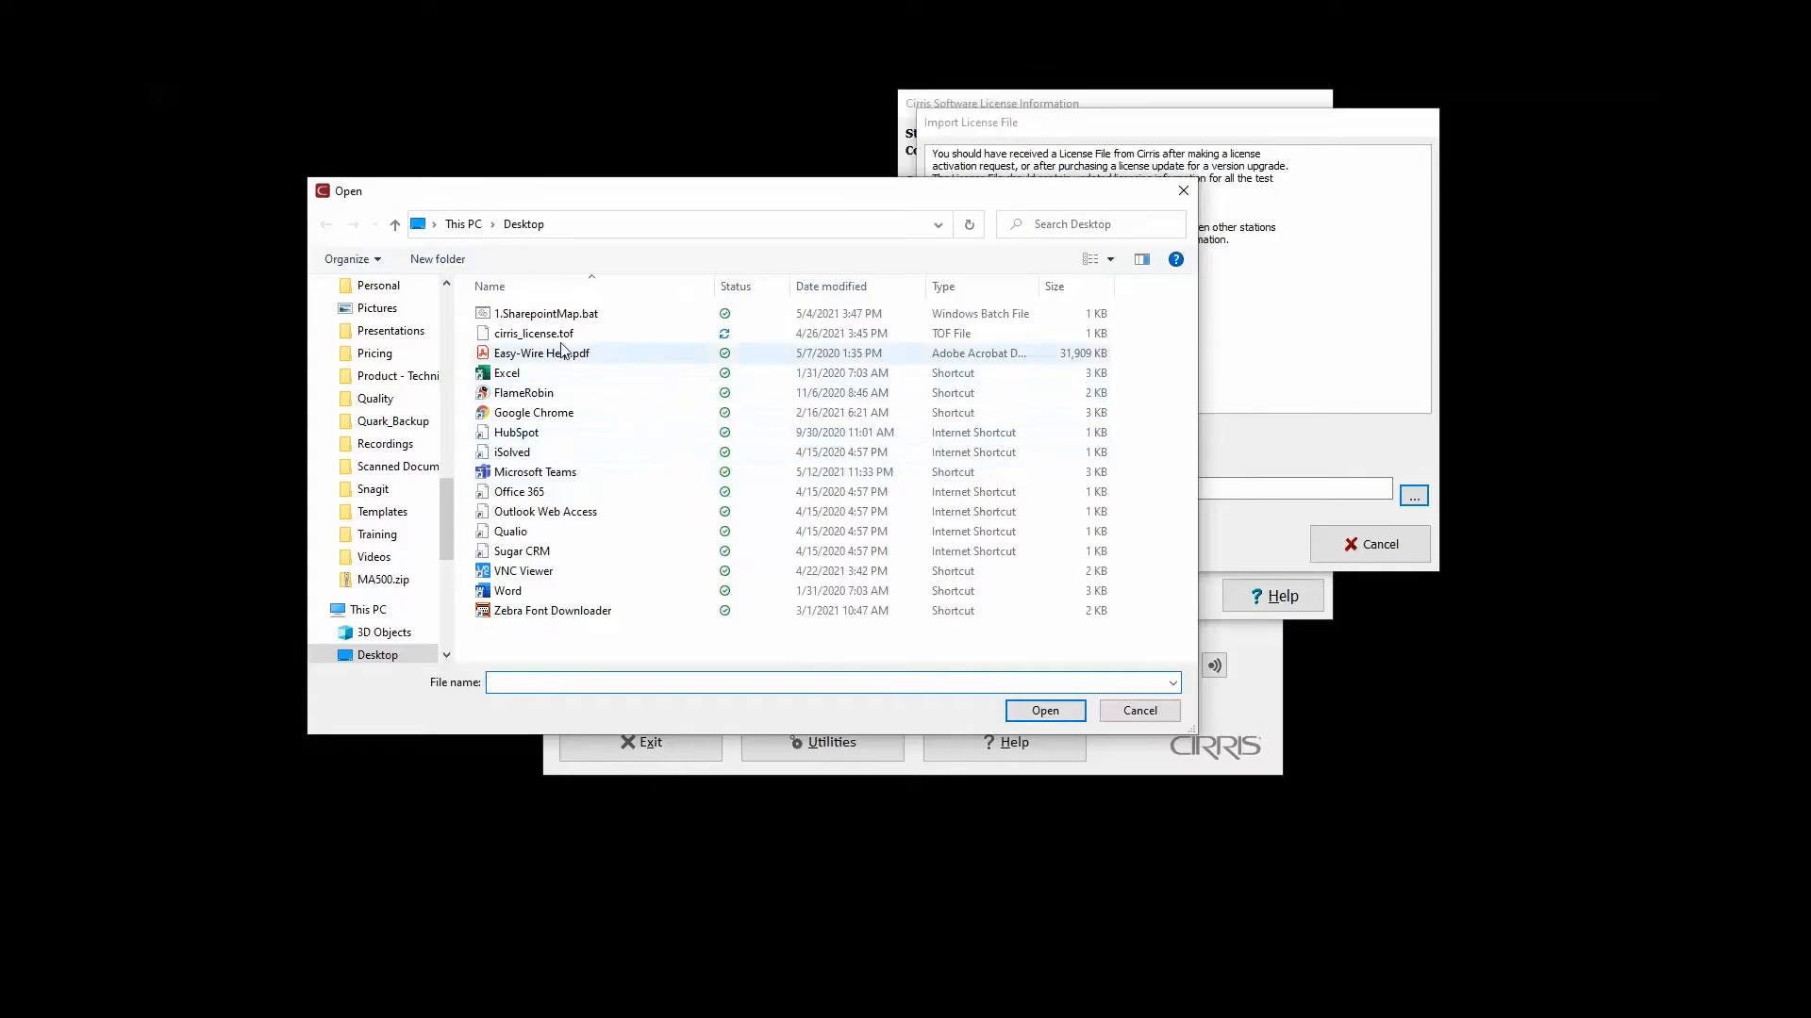
{"action": "left_click", "coordinate": [534, 332]}
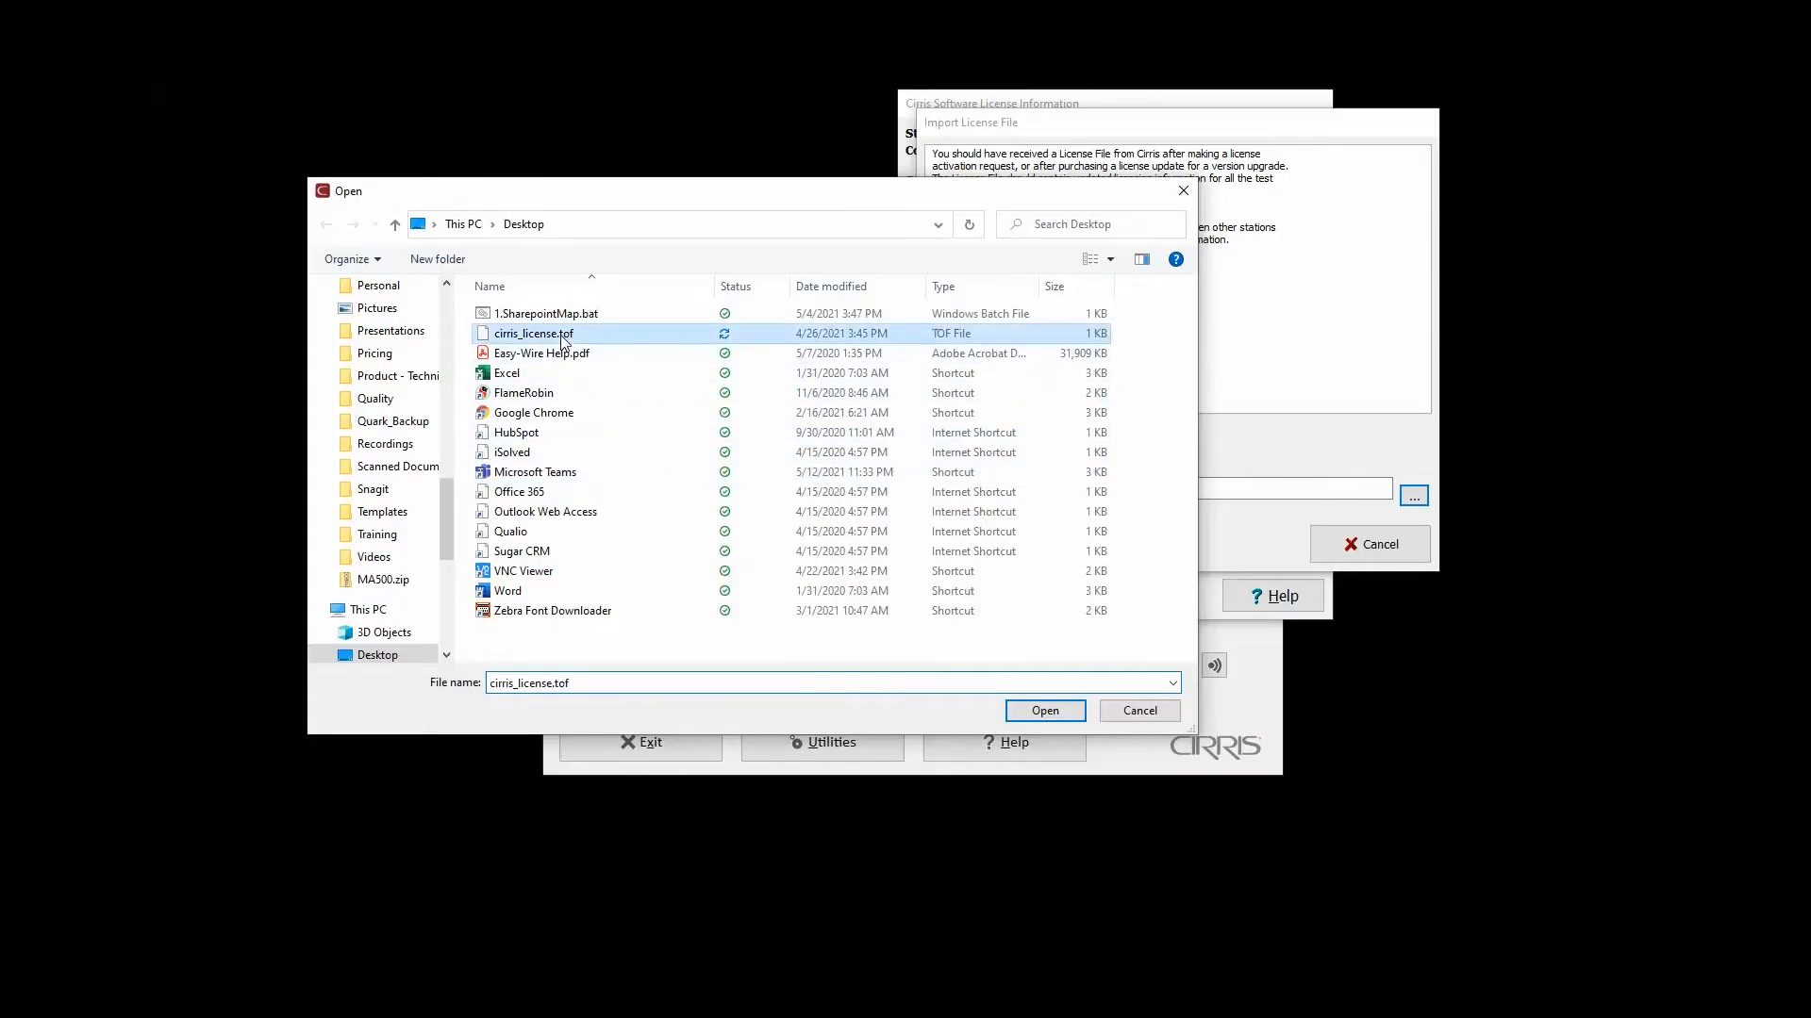
{"action": "left_click", "coordinate": [1043, 711]}
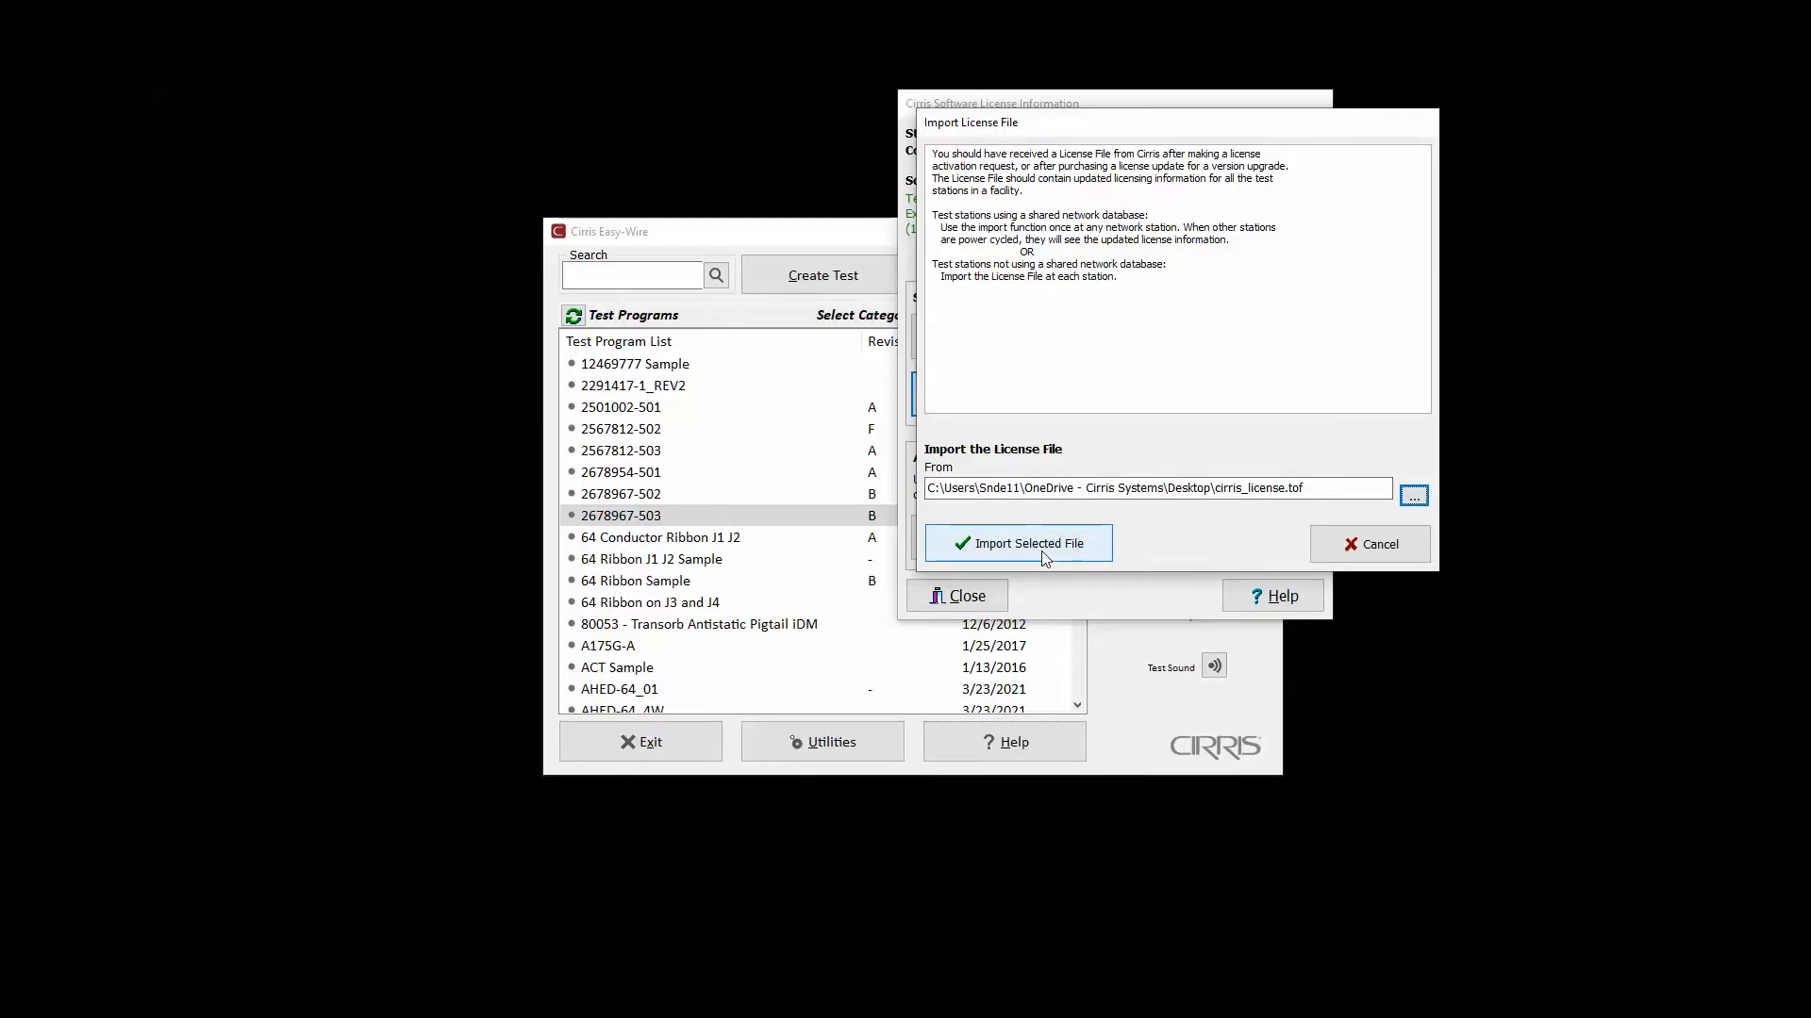
{"action": "left_click", "coordinate": [1016, 543]}
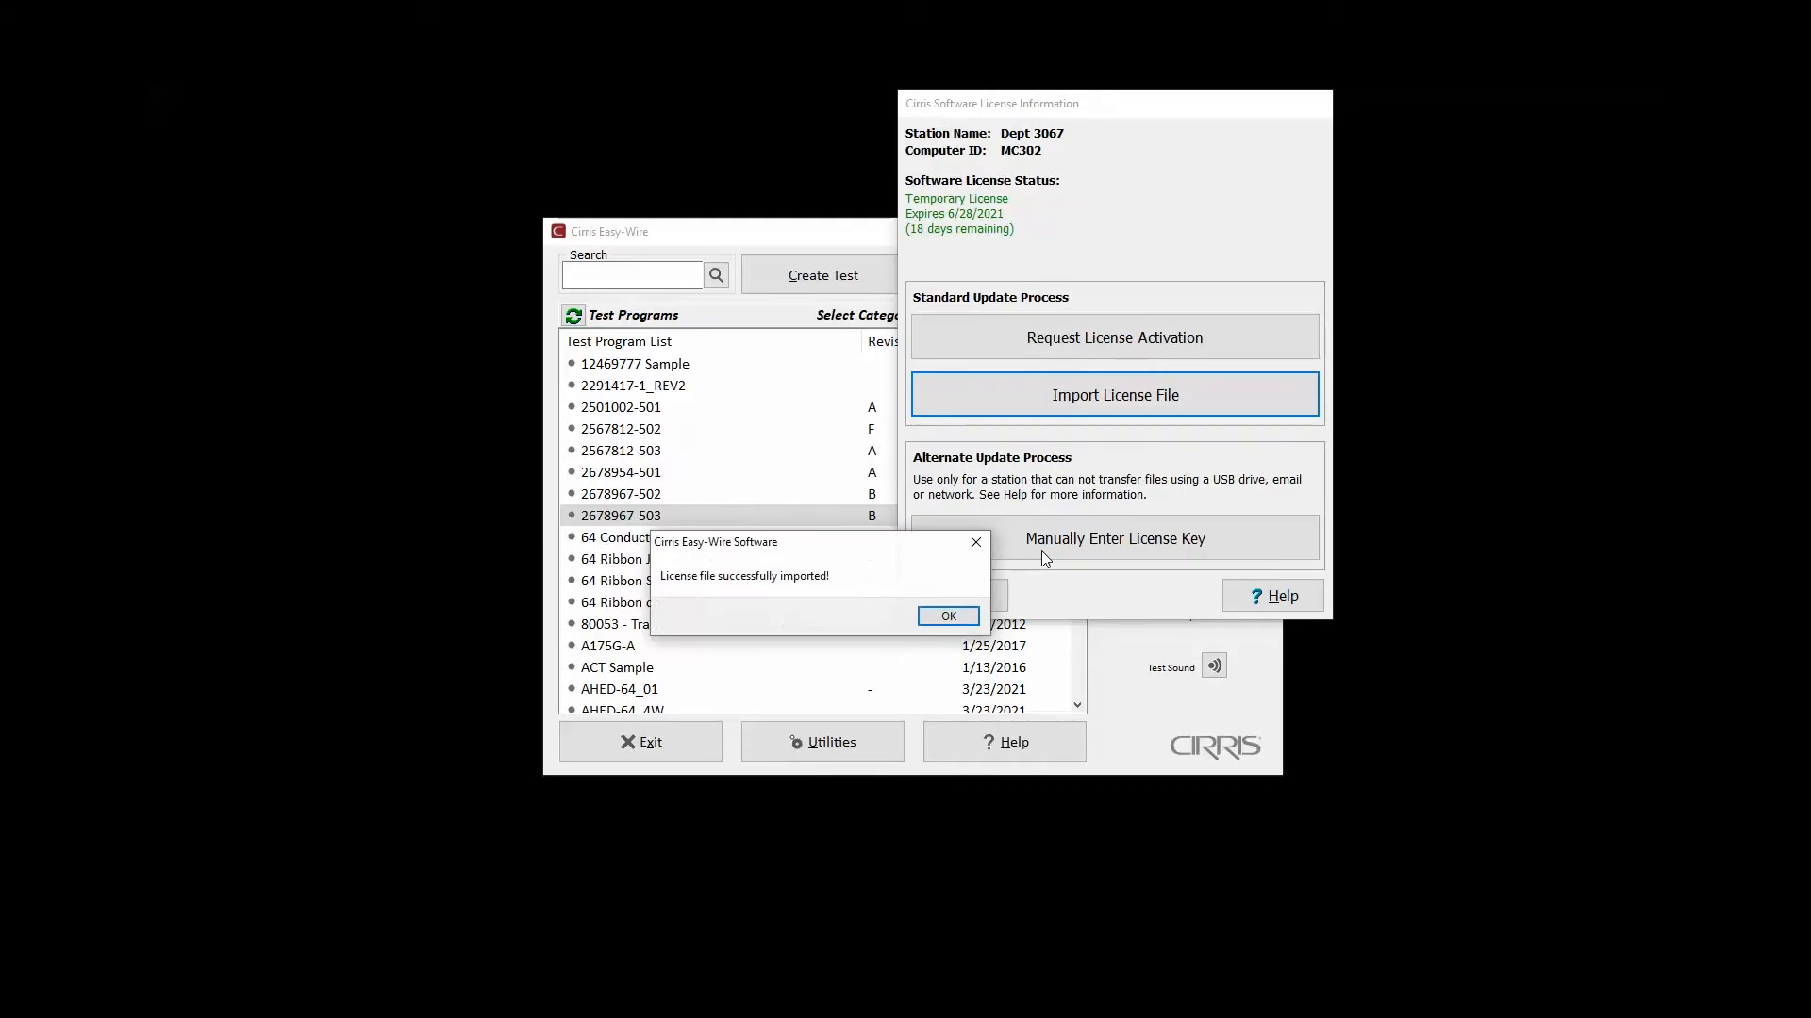
{"action": "mouse_move", "coordinate": [1037, 562]}
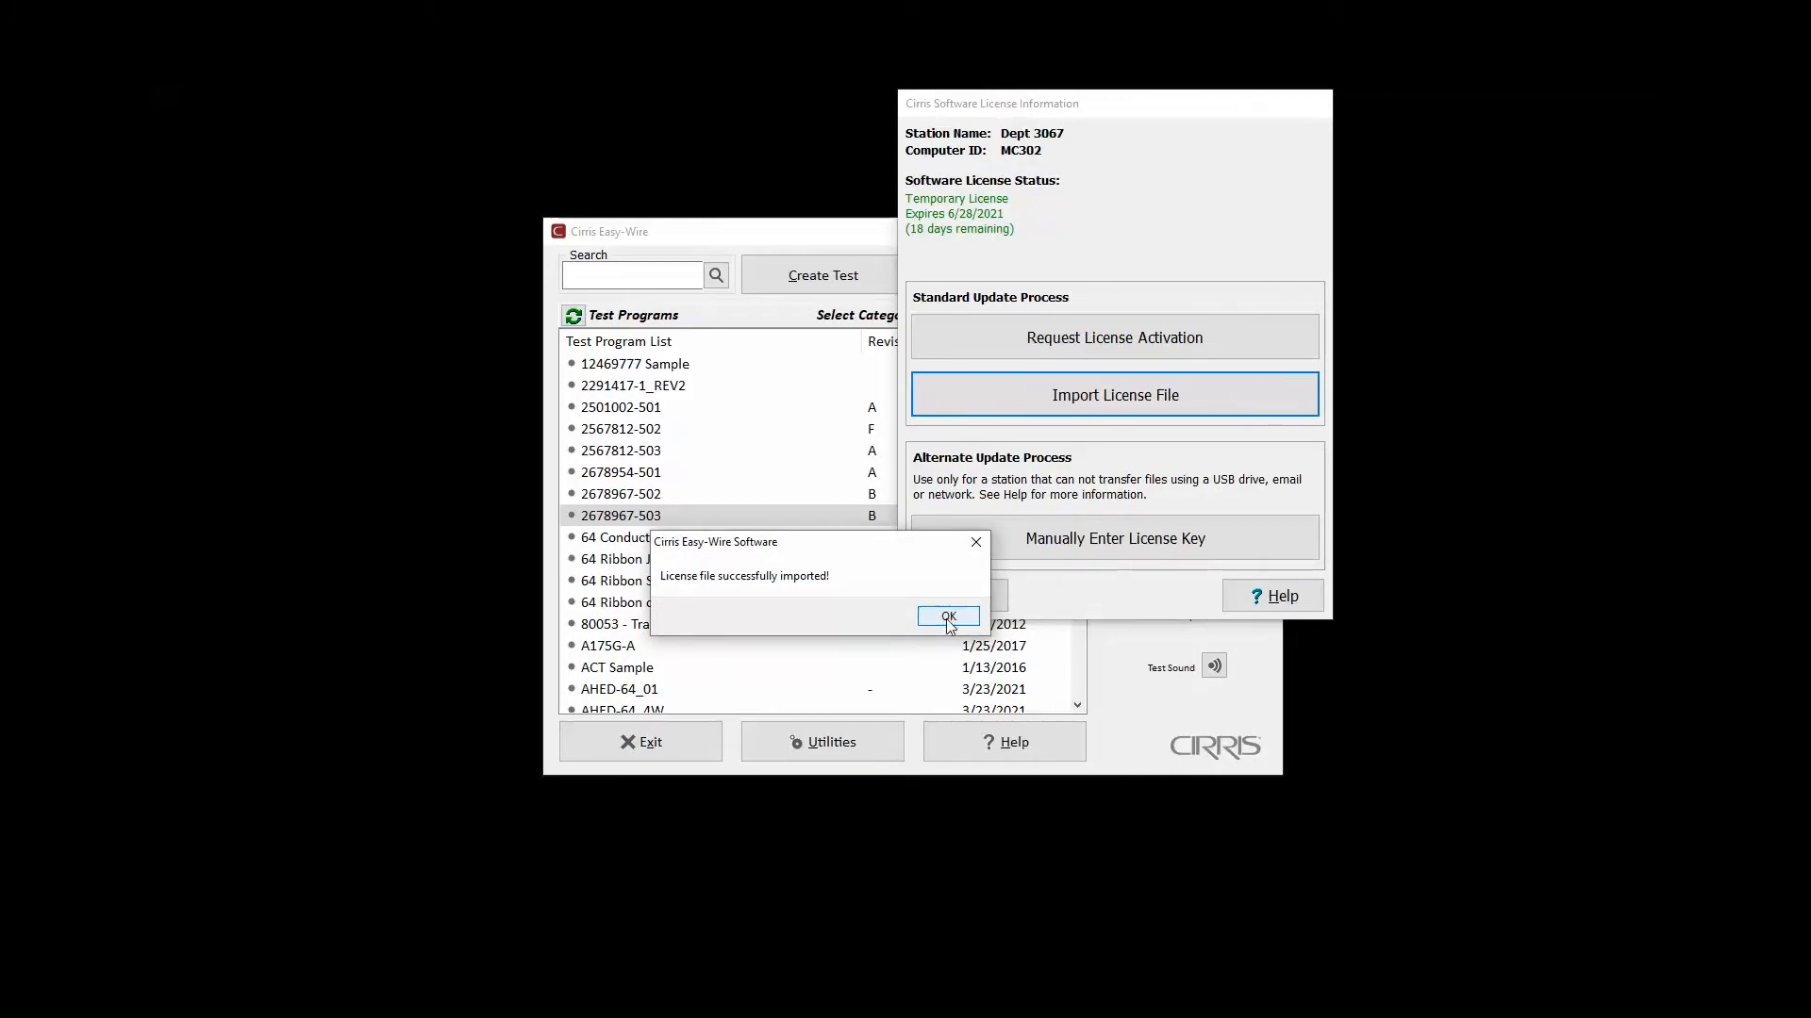
- Acknowledge the successful import and close the license information showing Active License
{"action": "left_click", "coordinate": [945, 615]}
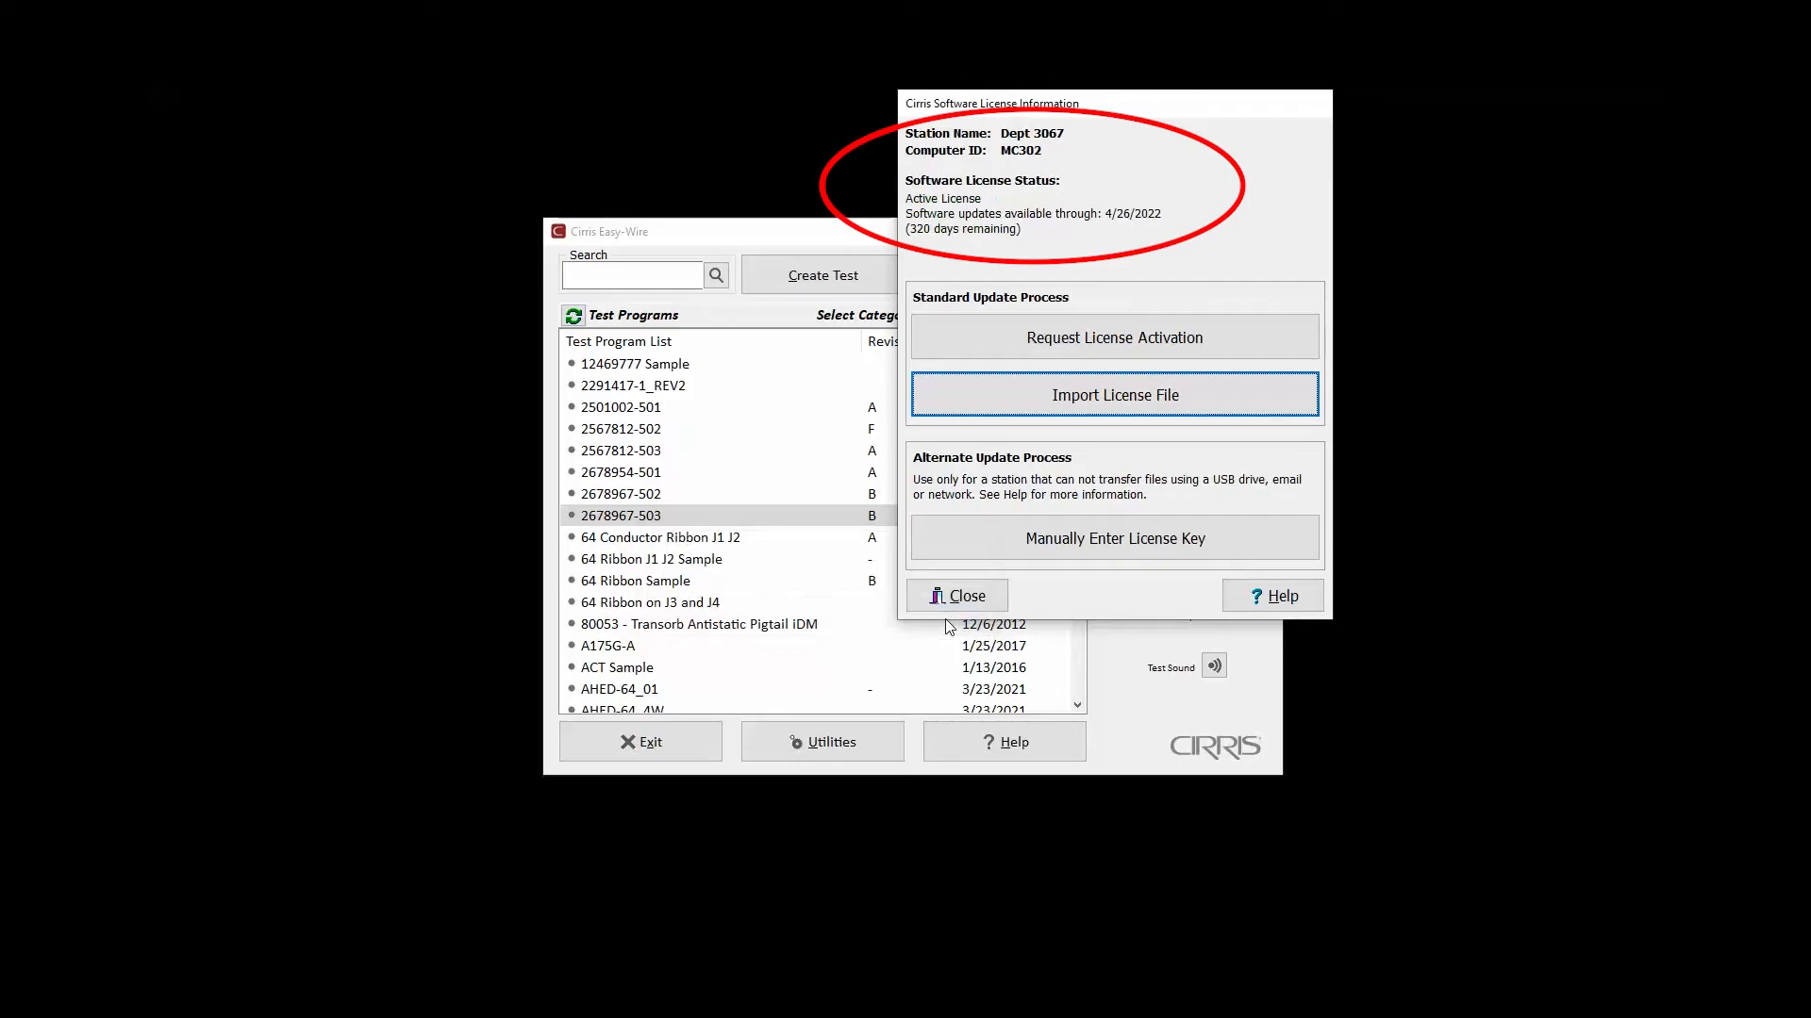
{"action": "left_click", "coordinate": [958, 595]}
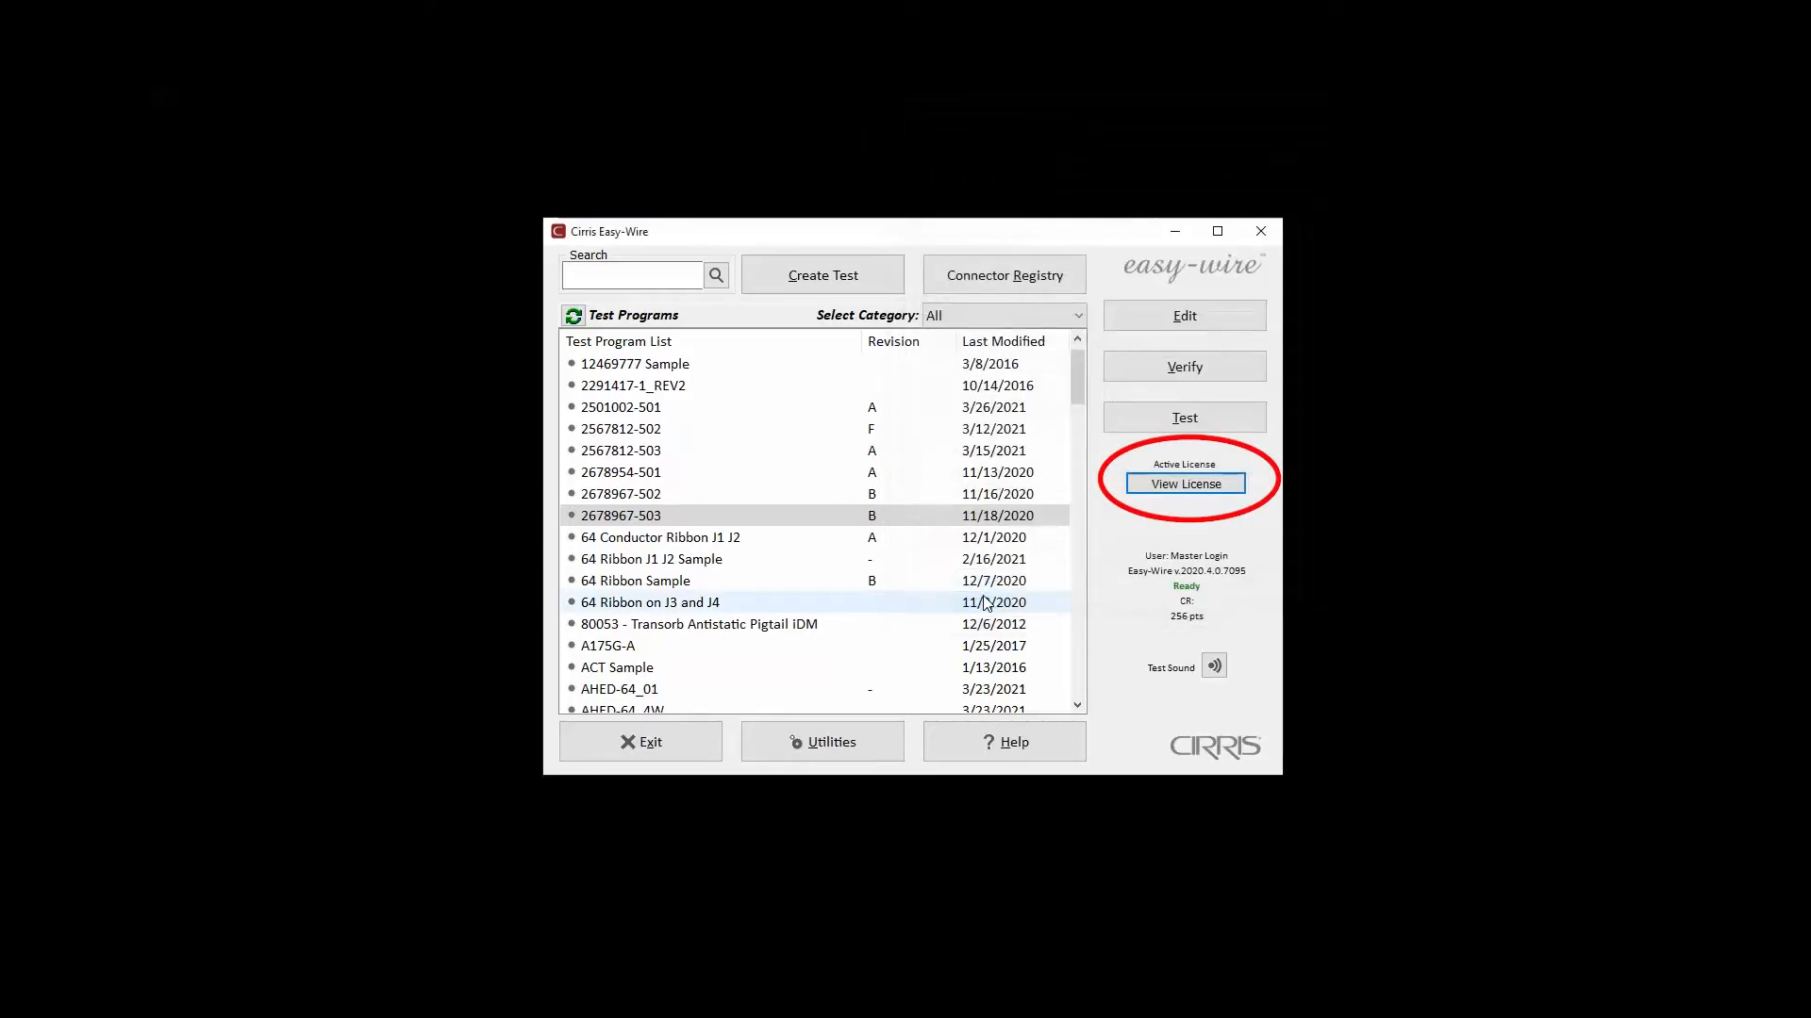
{"action": "left_click", "coordinate": [1184, 482]}
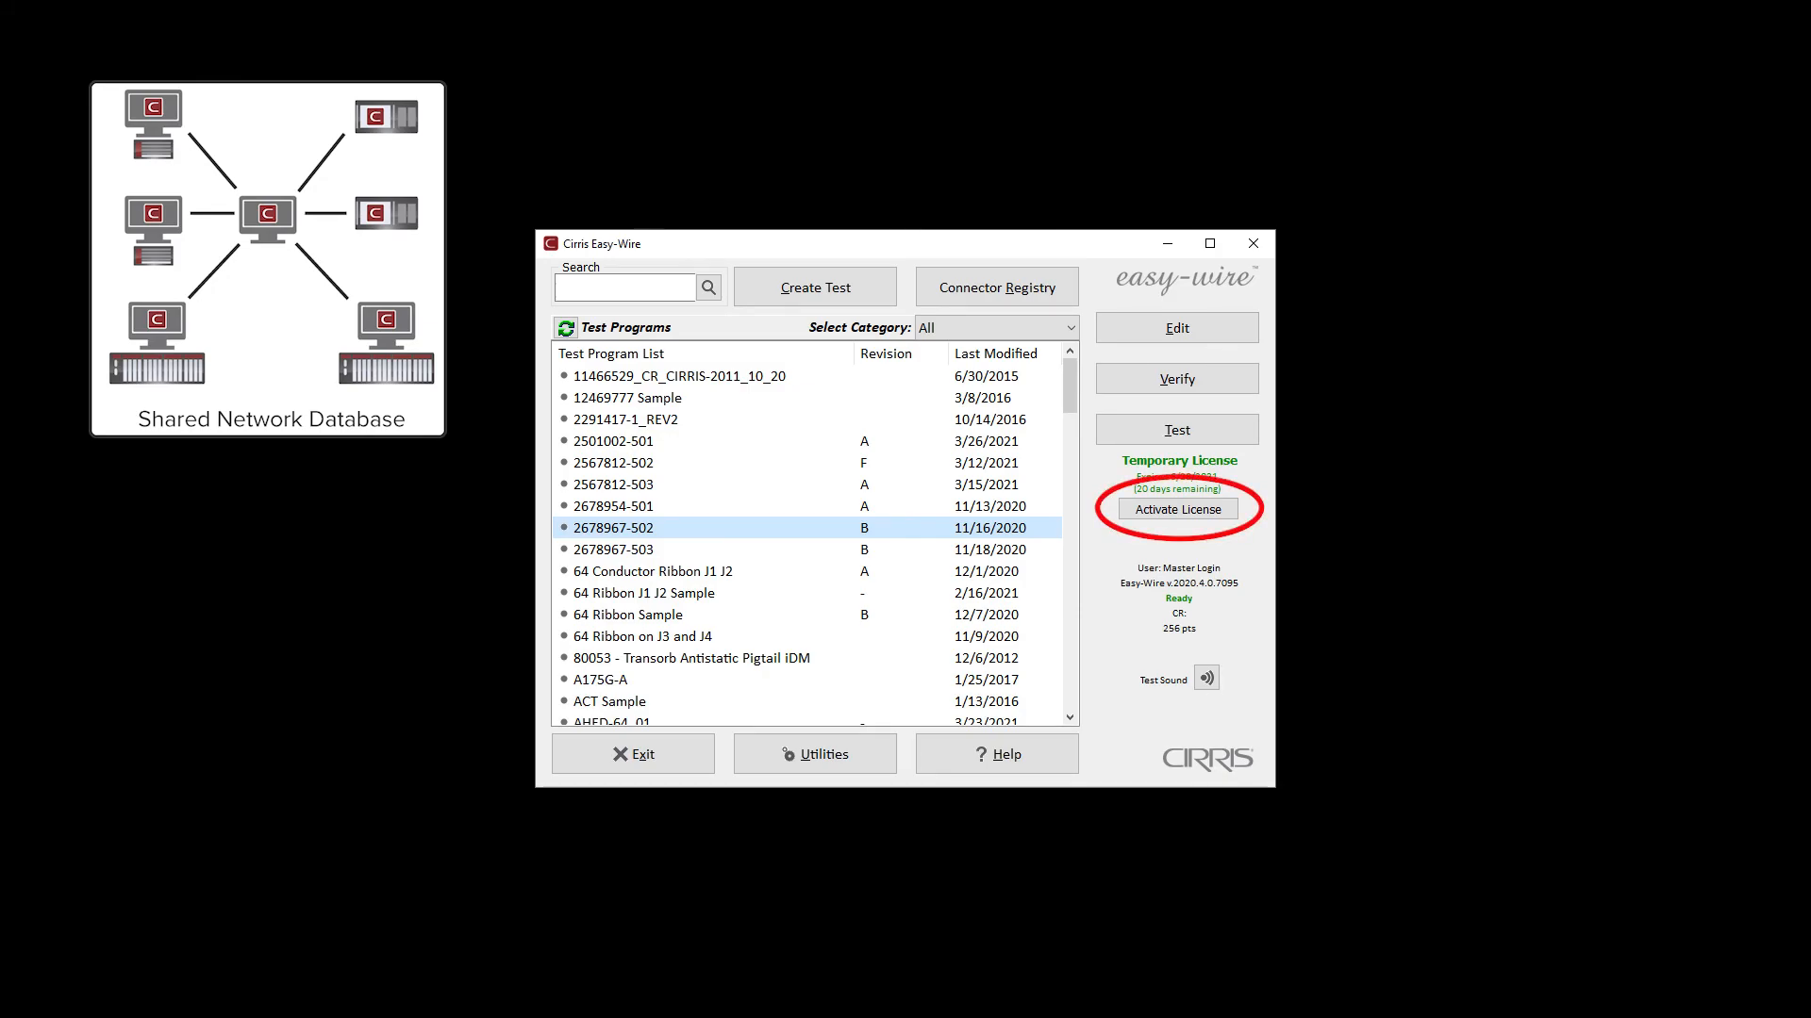
{"action": "left_click", "coordinate": [1175, 510]}
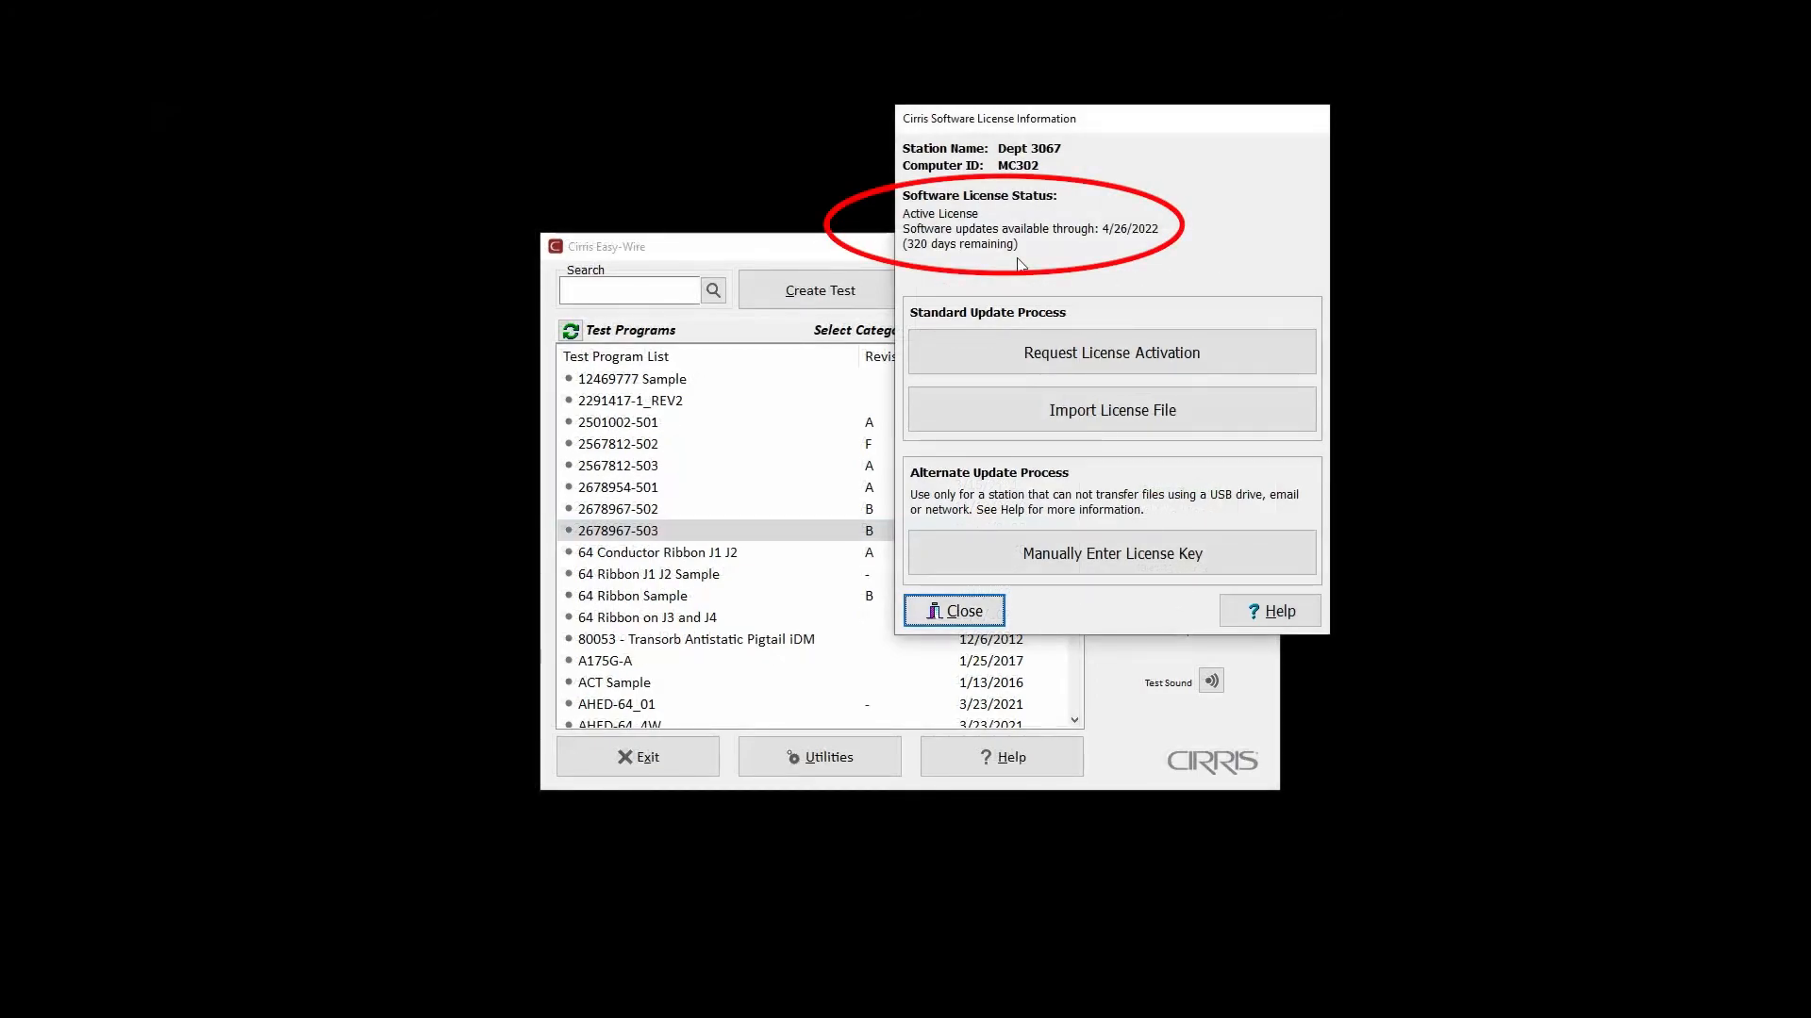
{"action": "left_click", "coordinate": [953, 609]}
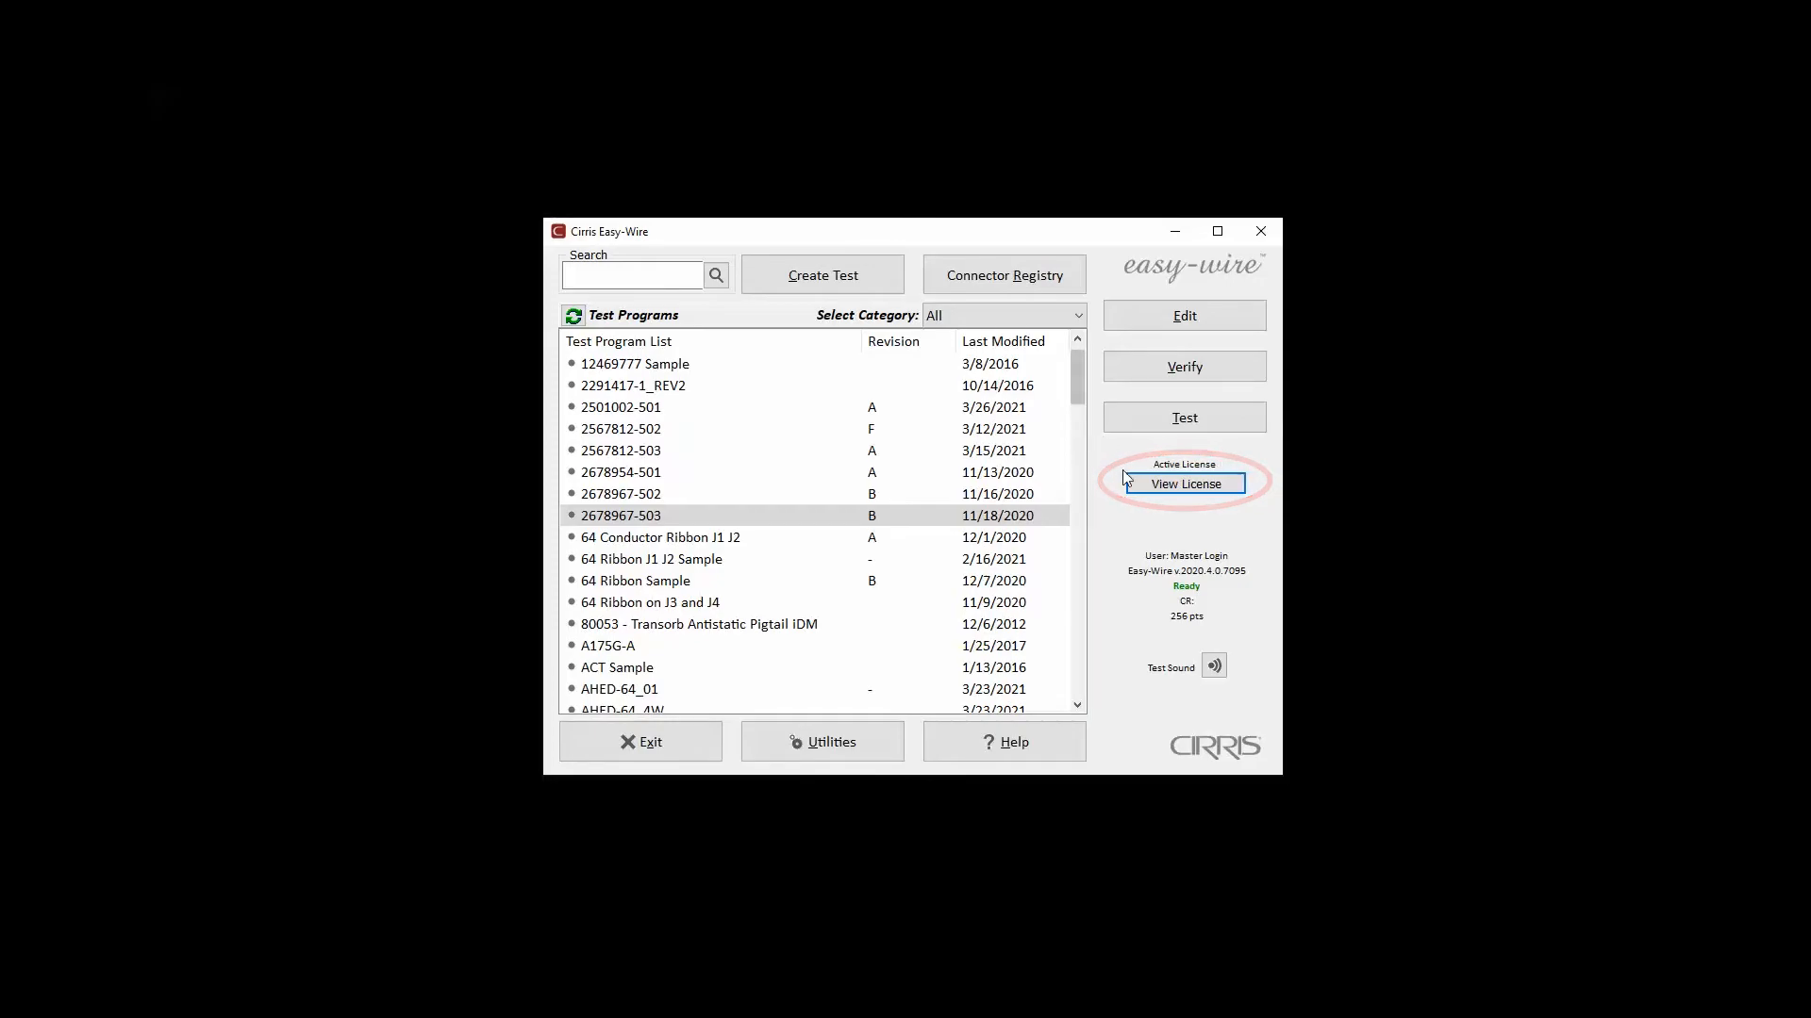
- View the active license details and show the License Manager help topic
{"action": "left_click", "coordinate": [1185, 483]}
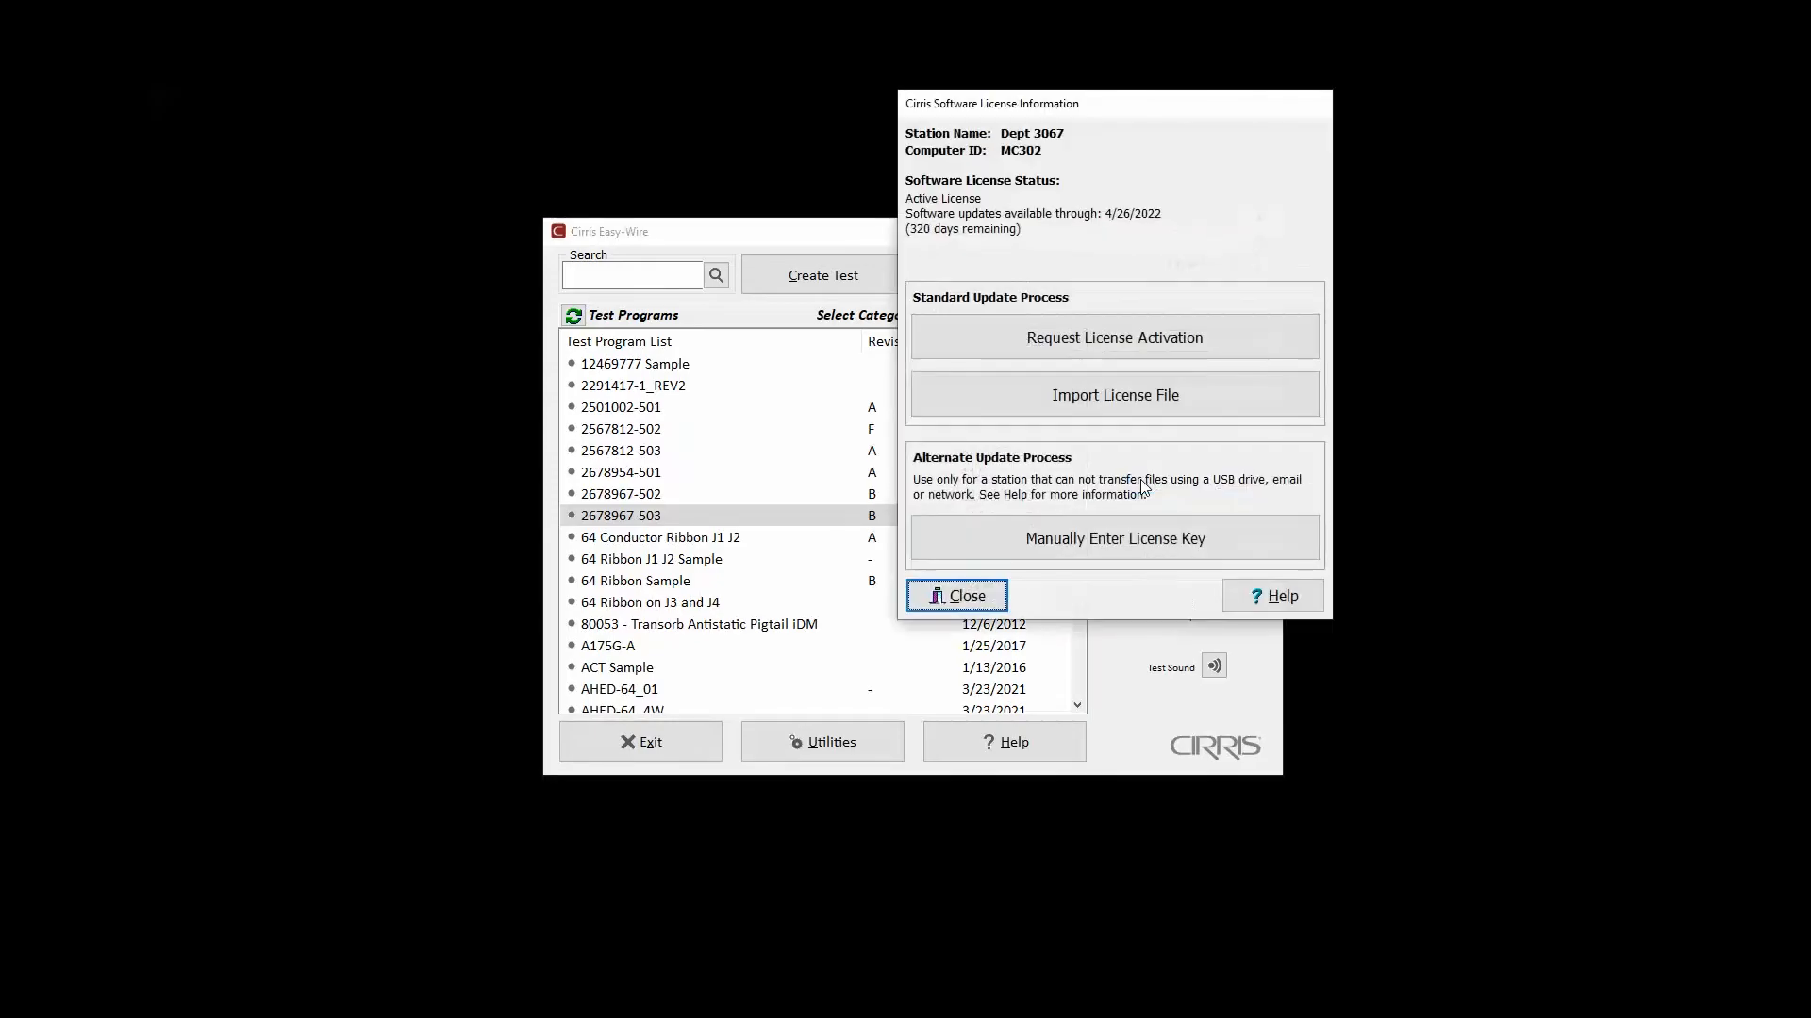
{"action": "mouse_move", "coordinate": [986, 254]}
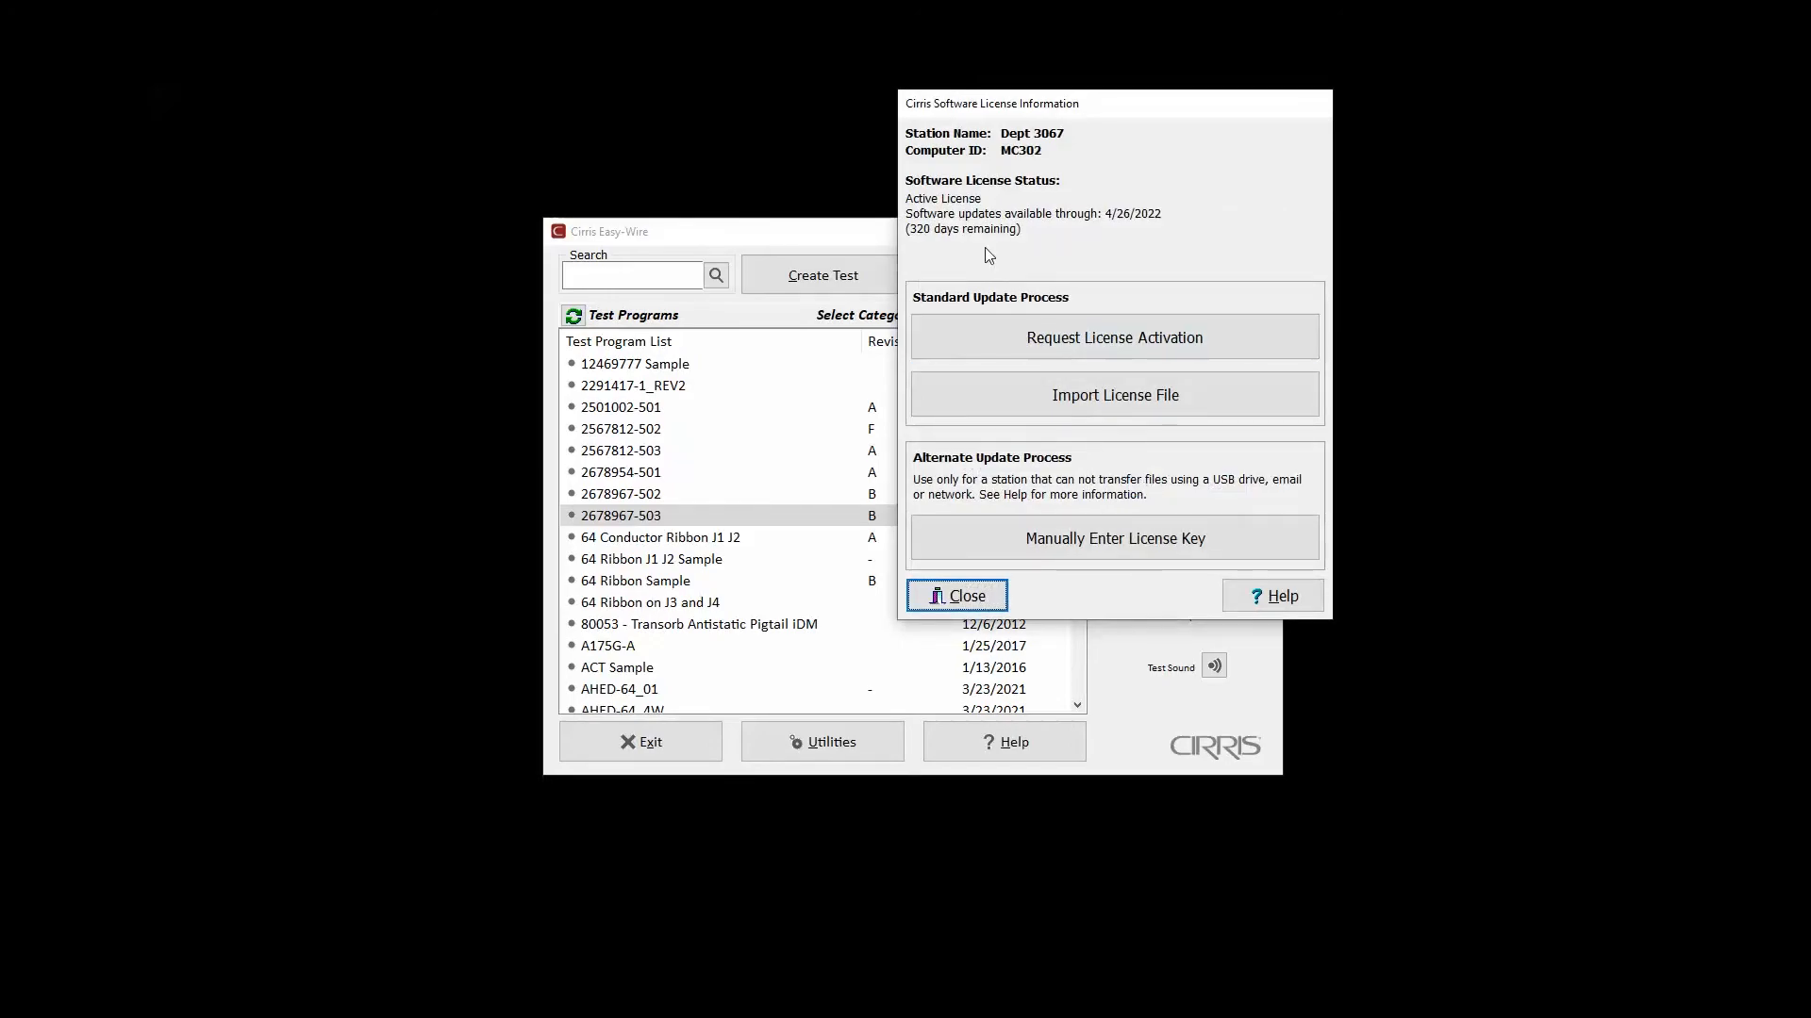
{"action": "mouse_move", "coordinate": [996, 195]}
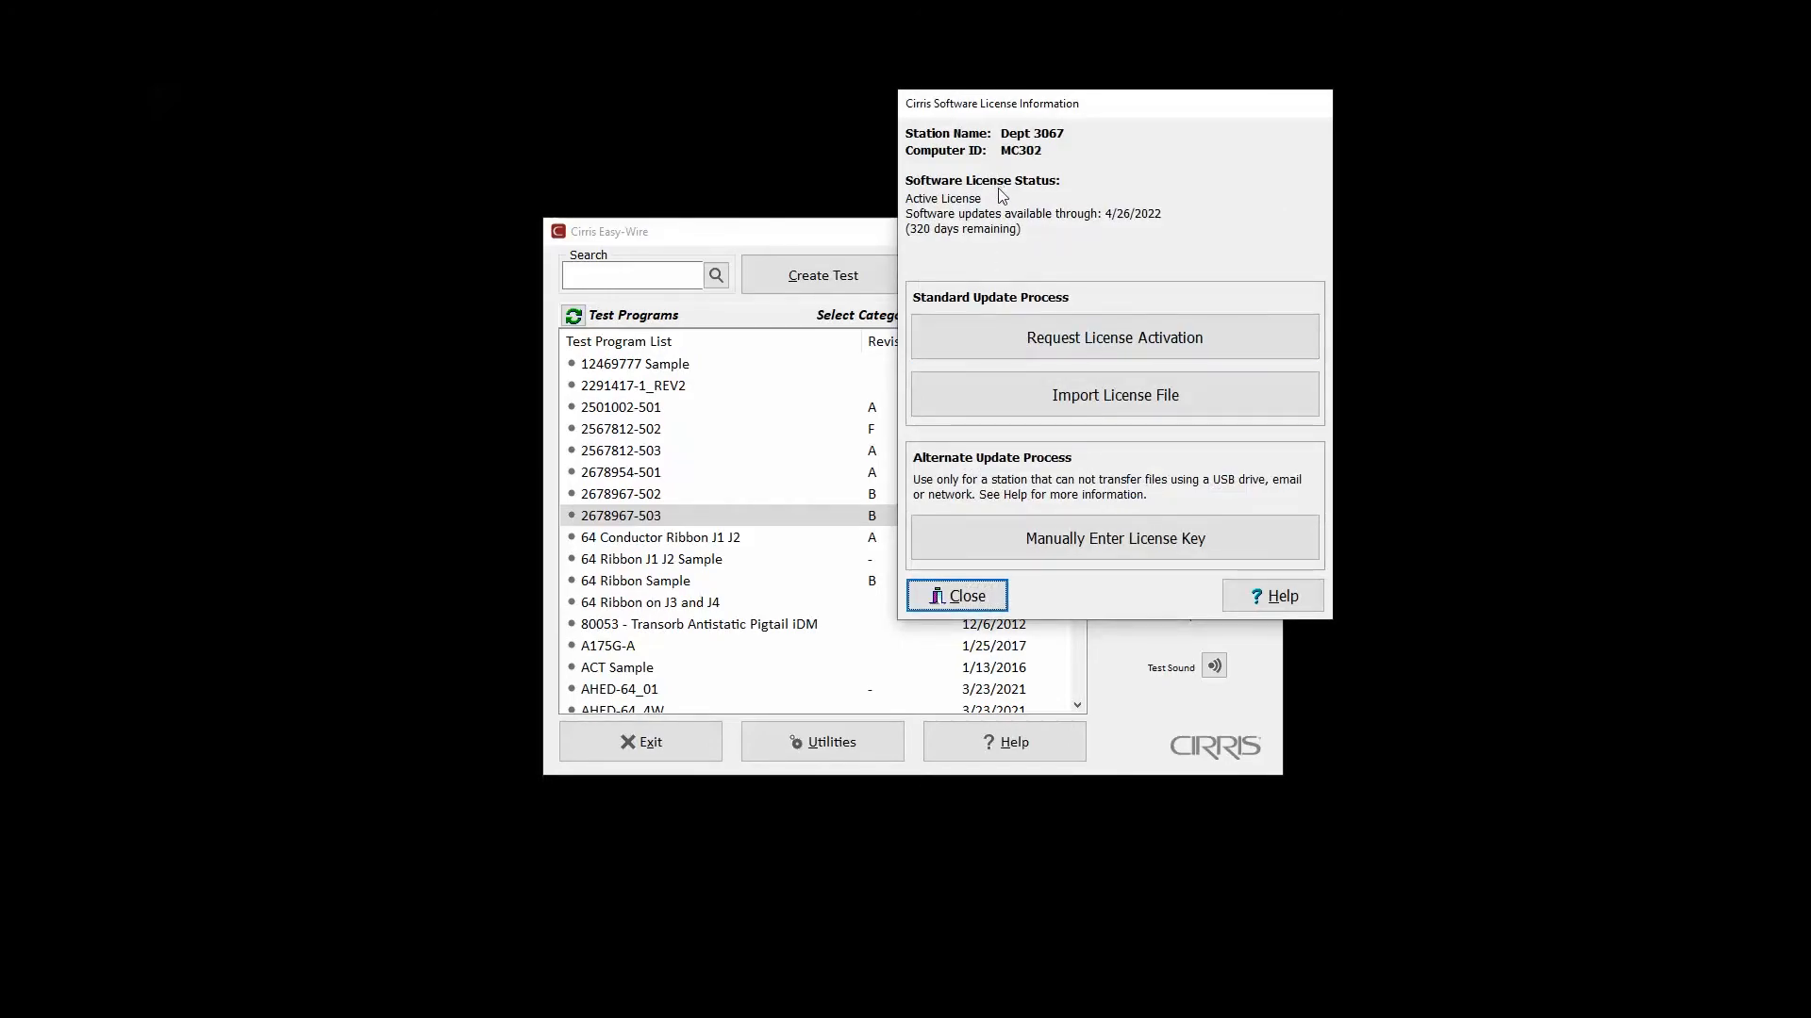
{"action": "mouse_move", "coordinate": [1022, 251]}
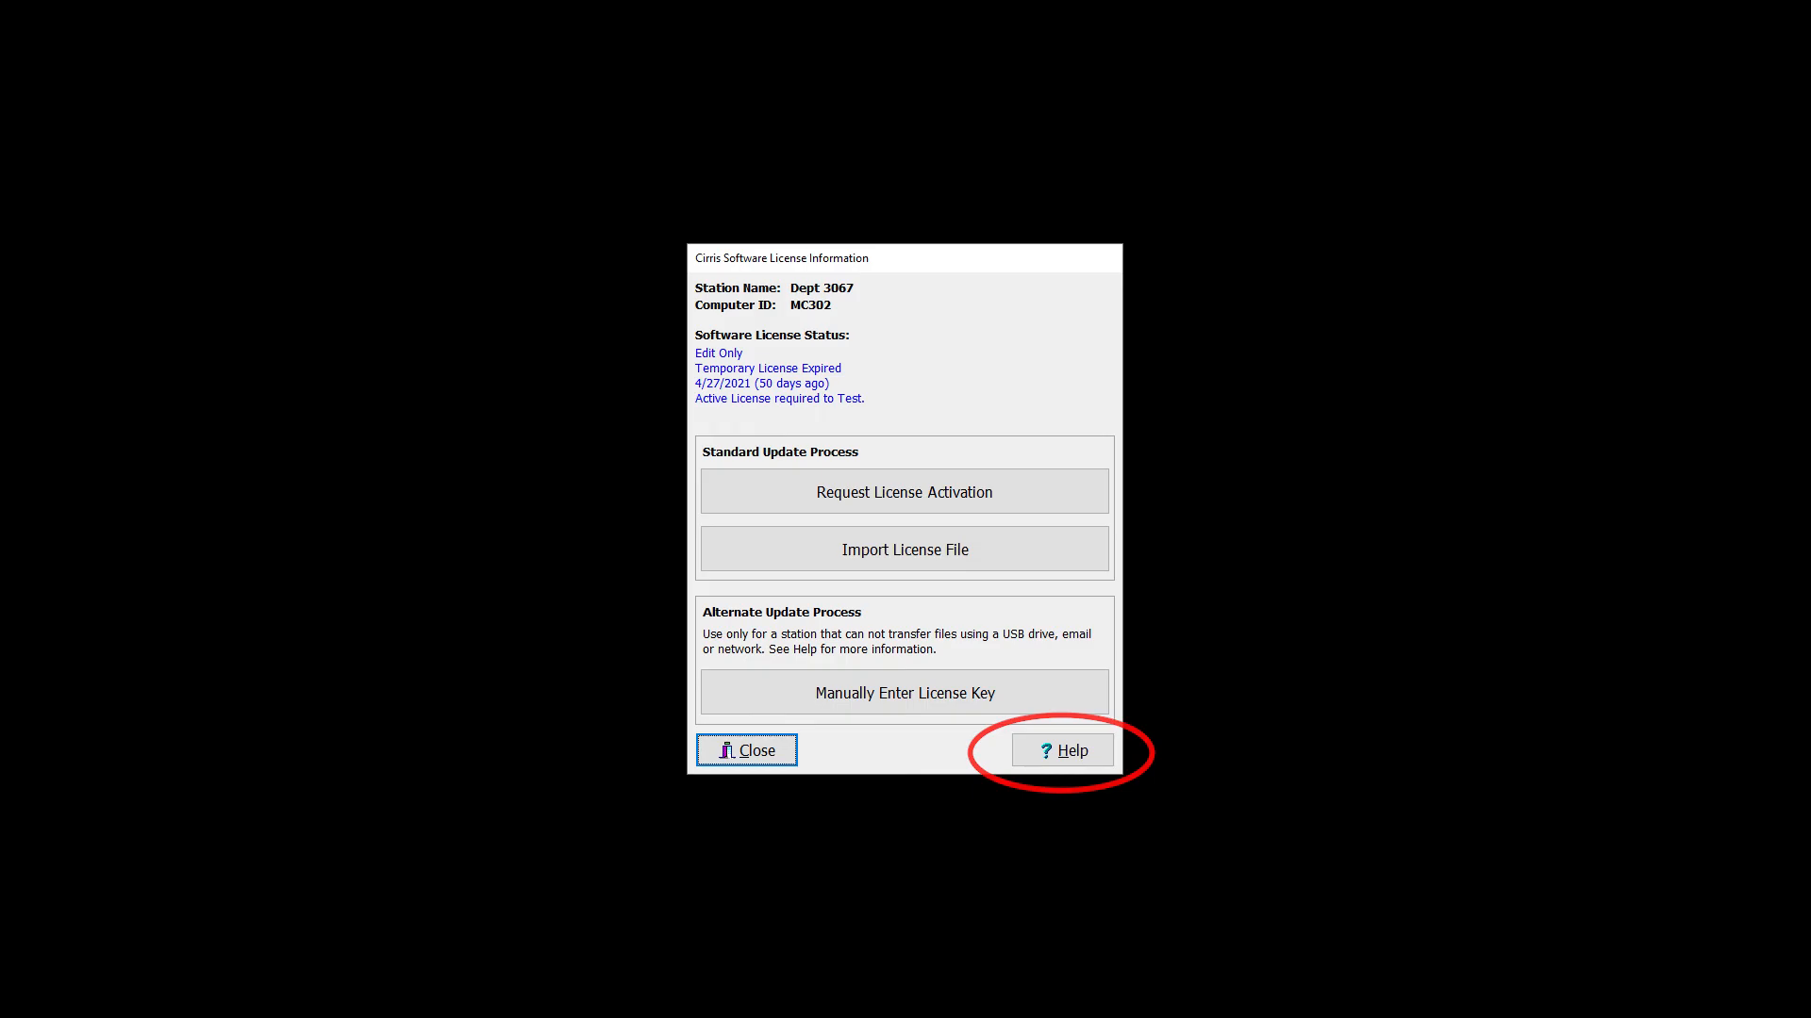
{"action": "left_click", "coordinate": [1060, 749]}
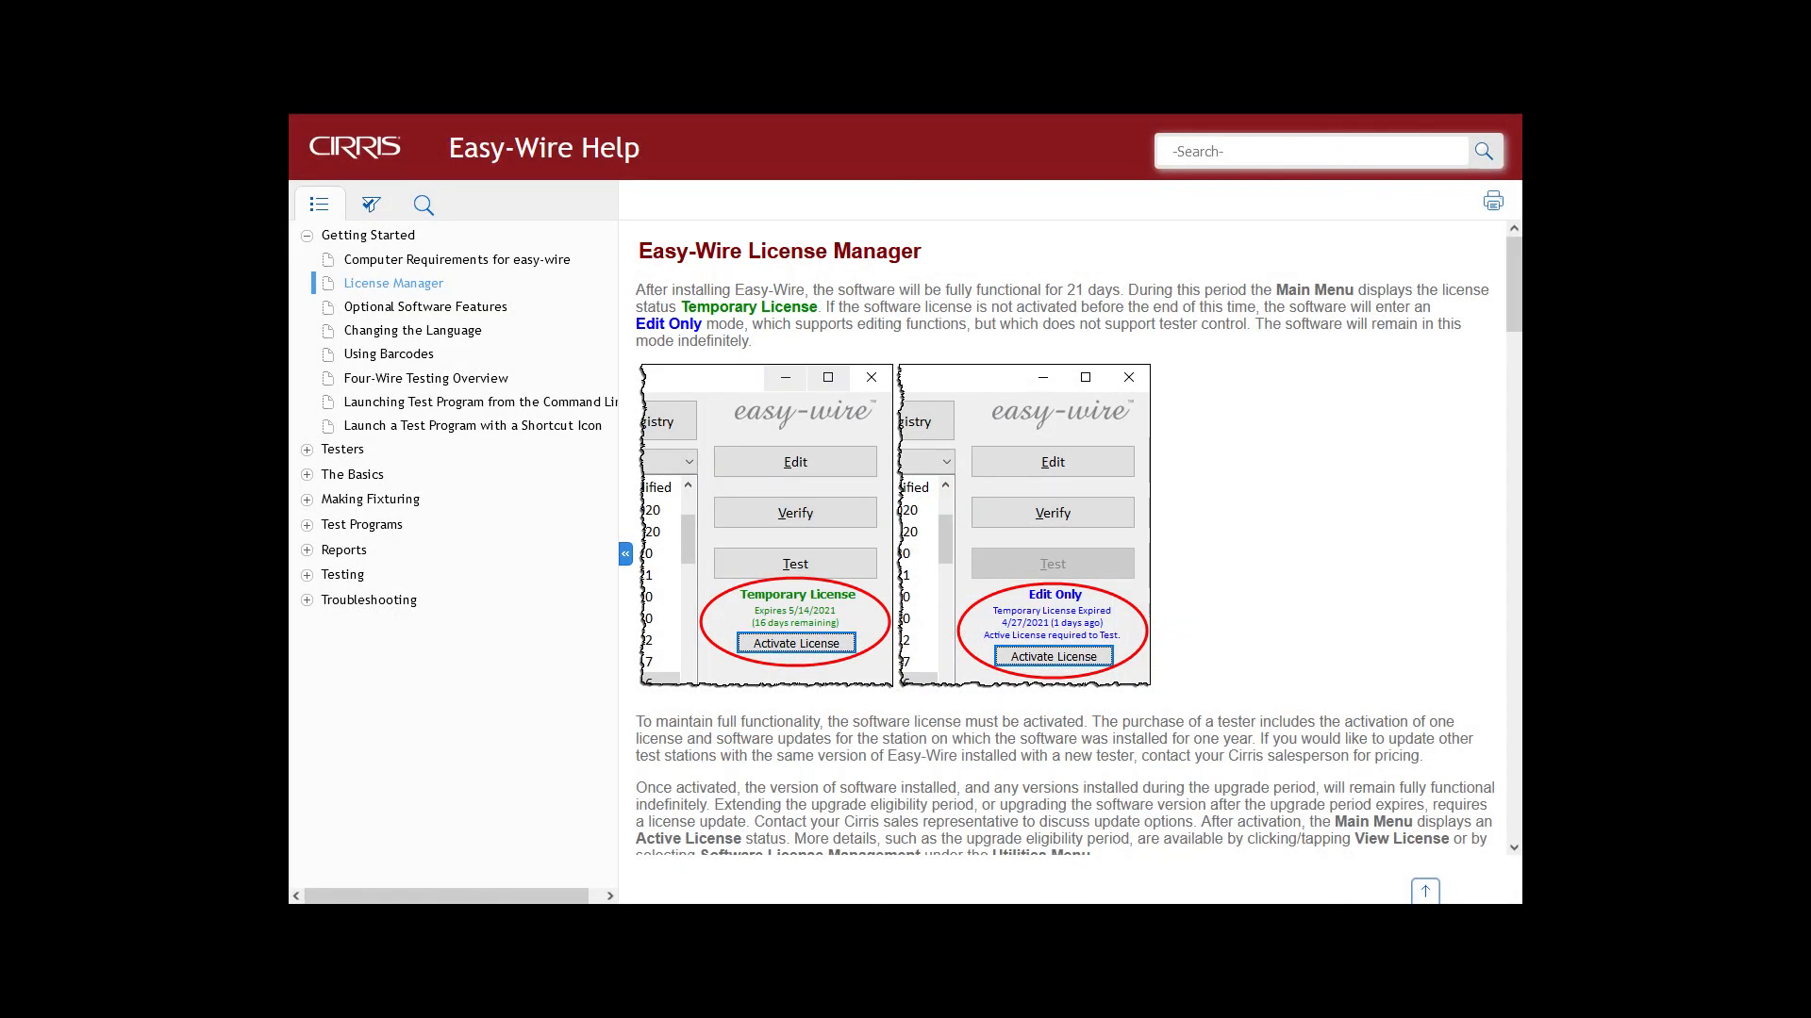